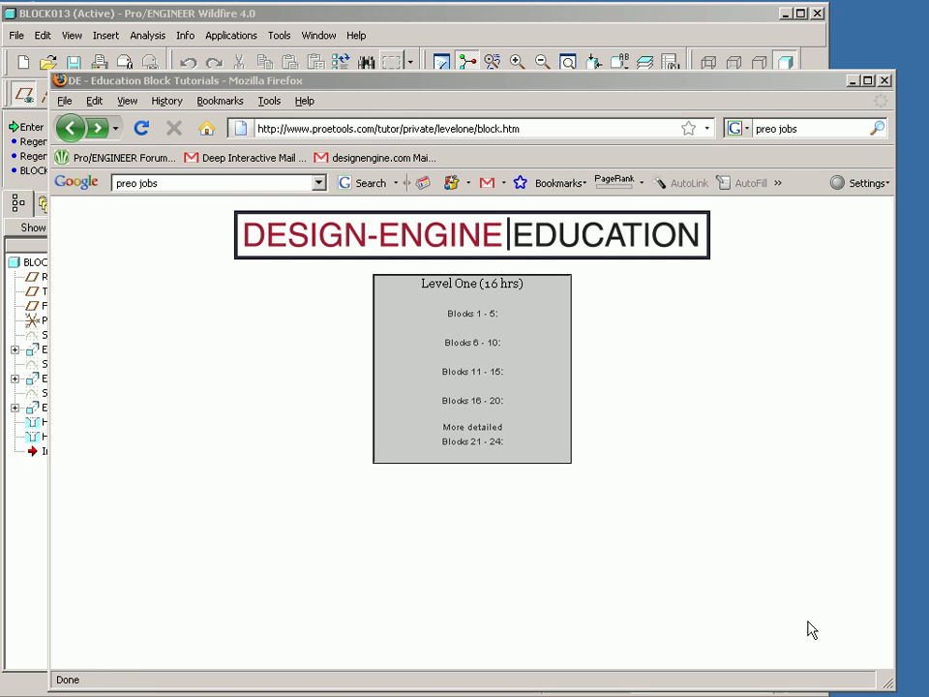
mouse_move(605, 487)
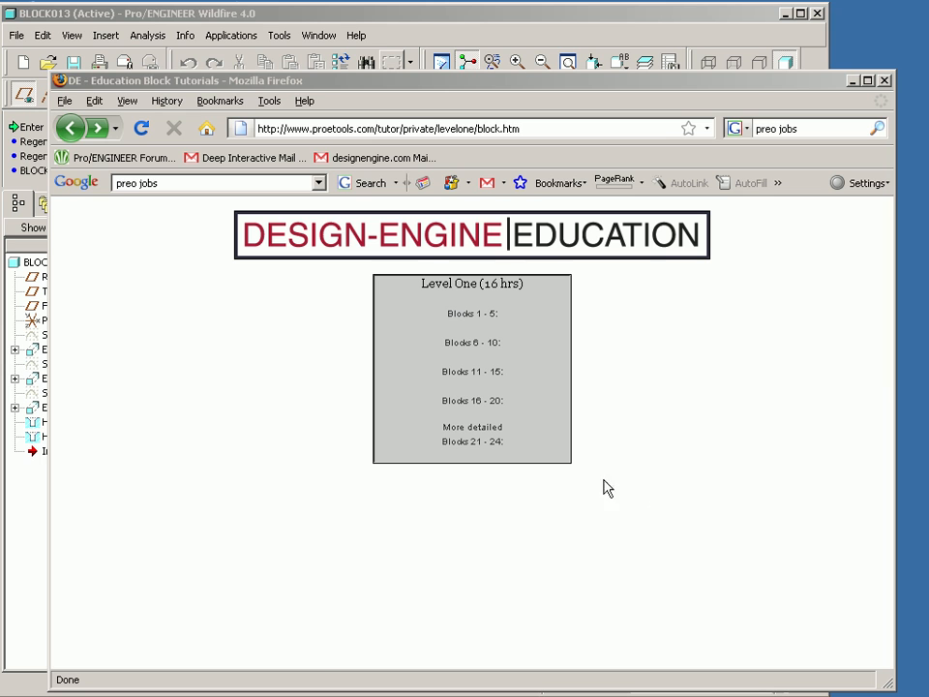
mouse_move(472, 376)
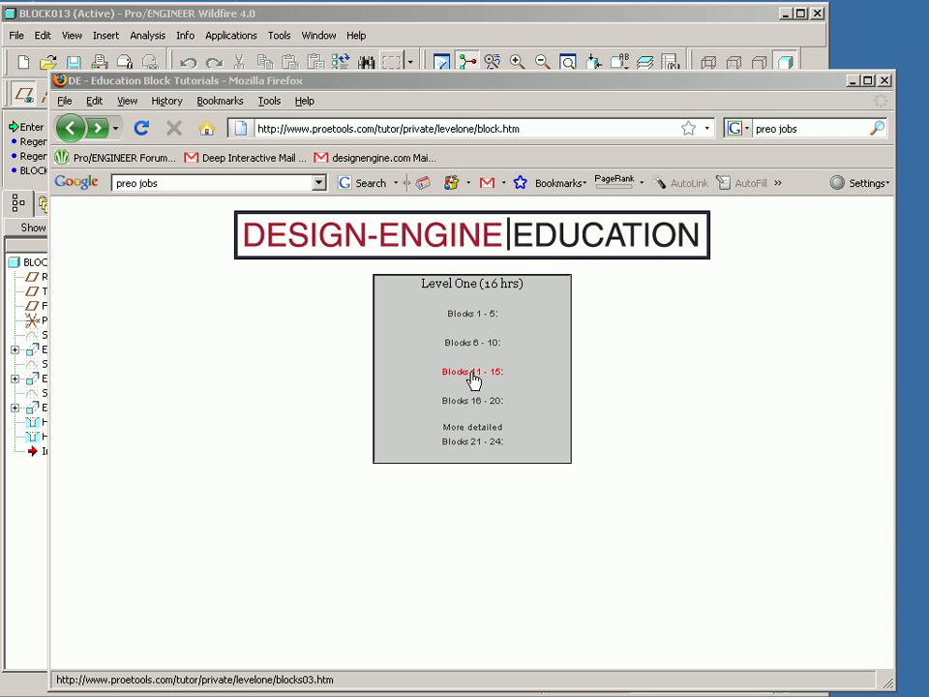
Open the Blocks 11–15 tutorial page and scroll to the half-ring bracket image
left_click(470, 372)
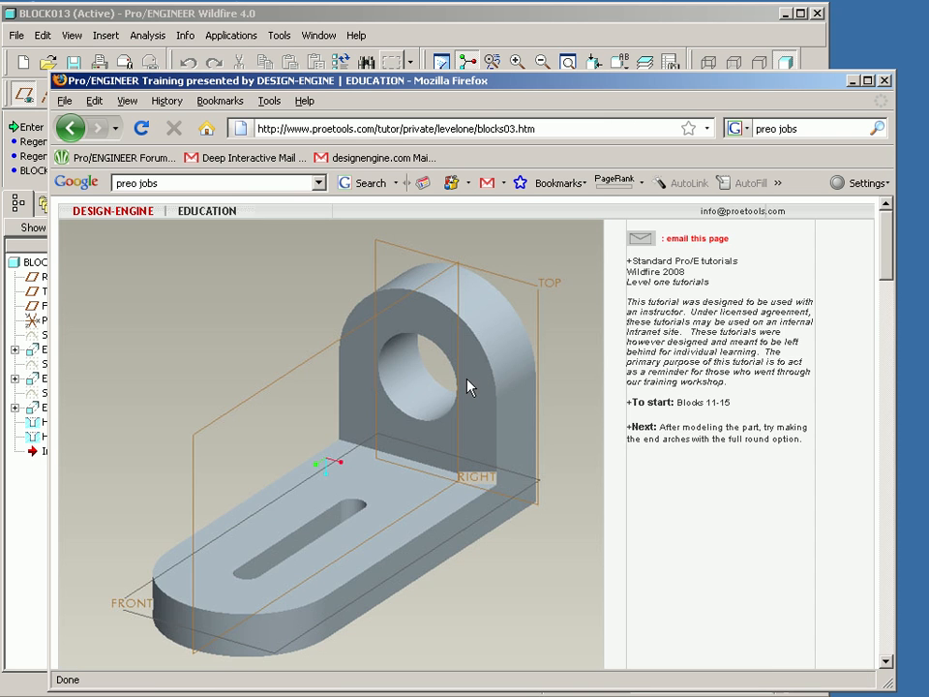
scroll("down", 3)
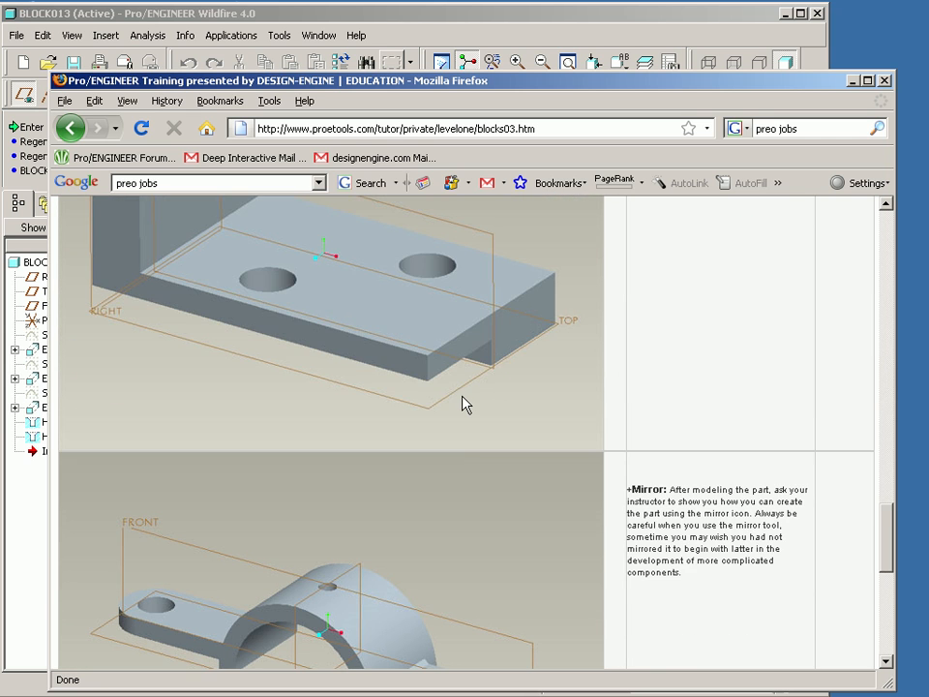
scroll("down", 3)
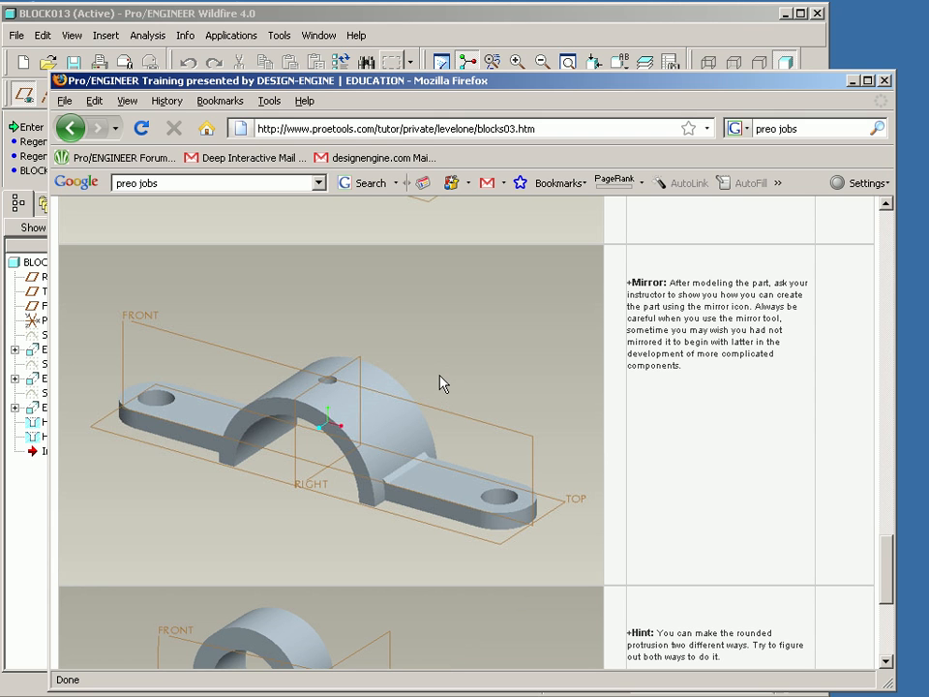
mouse_move(369, 489)
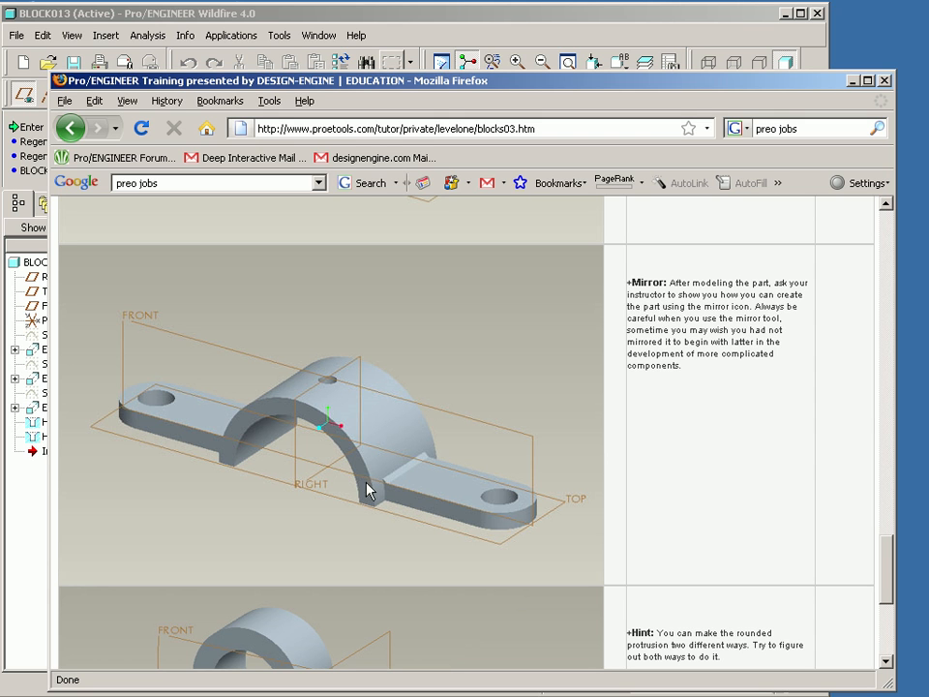
mouse_move(224, 452)
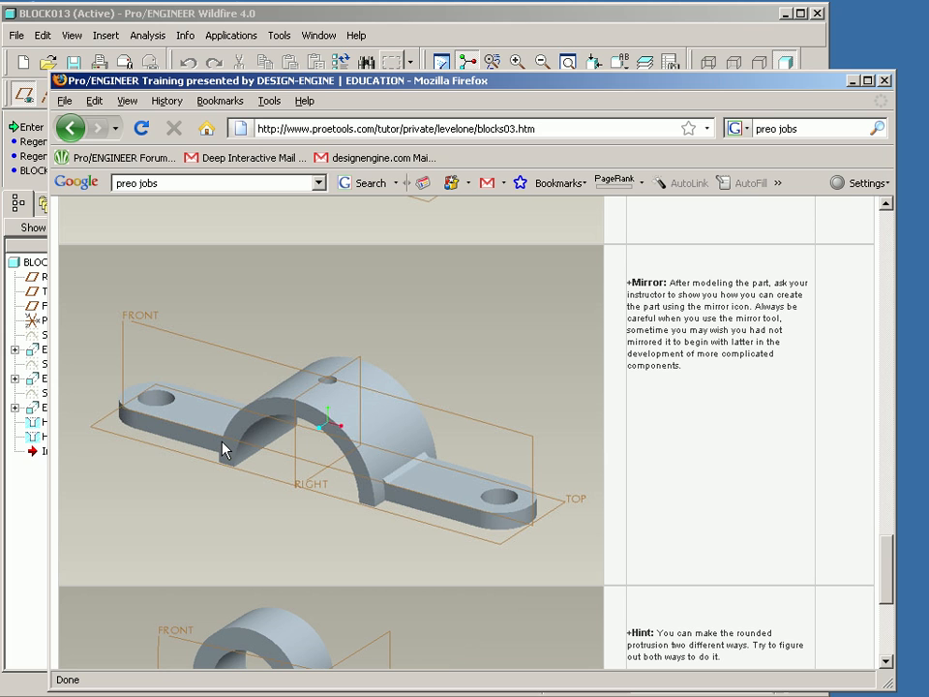
mouse_move(450, 497)
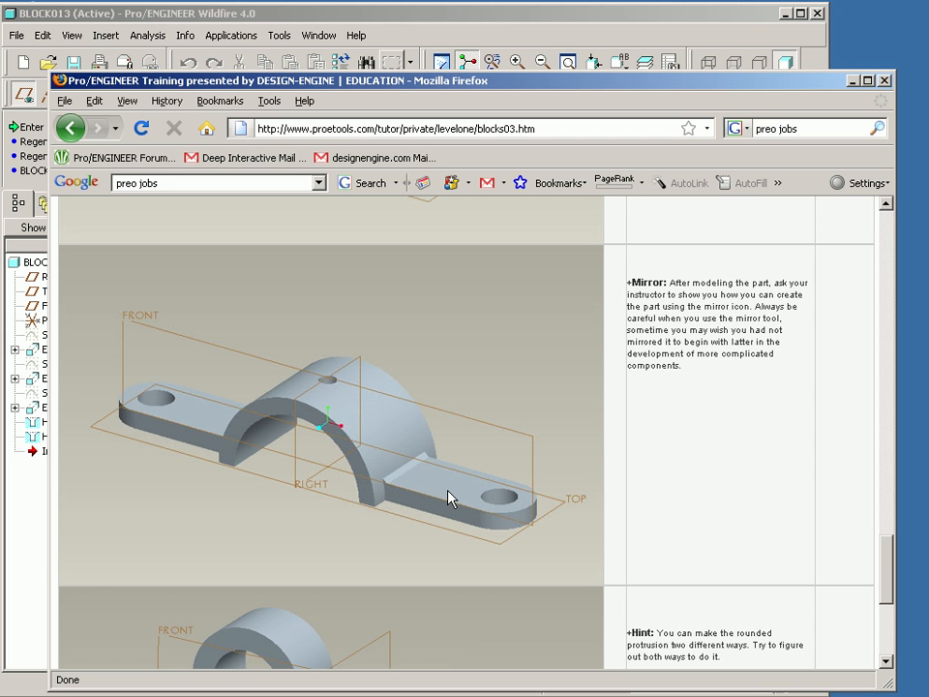
mouse_move(490, 478)
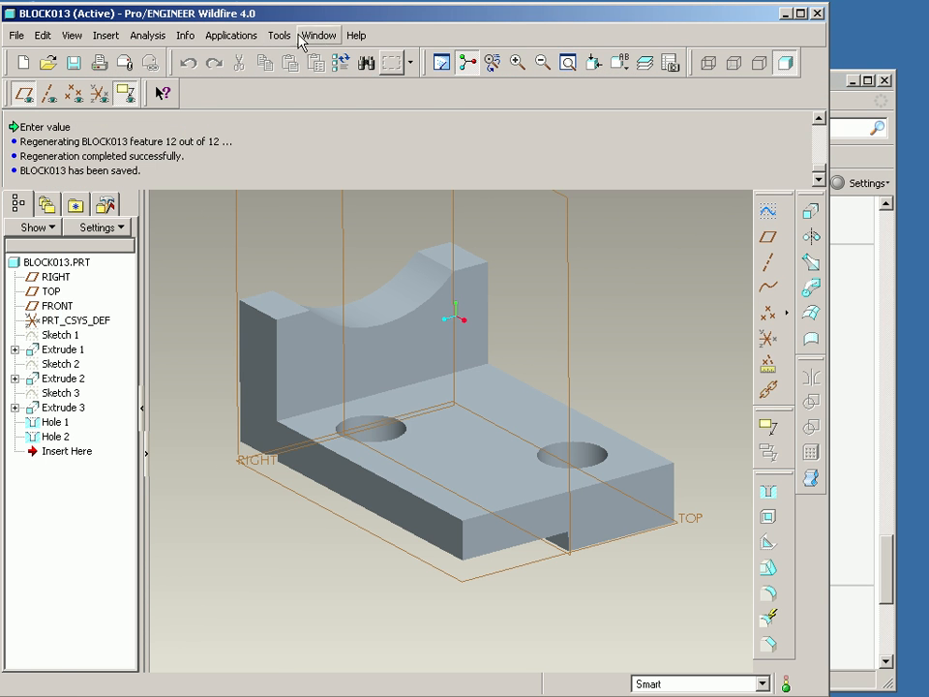
Close BLOCK013 and create a new solid part named BLOCK014
left_click(14, 36)
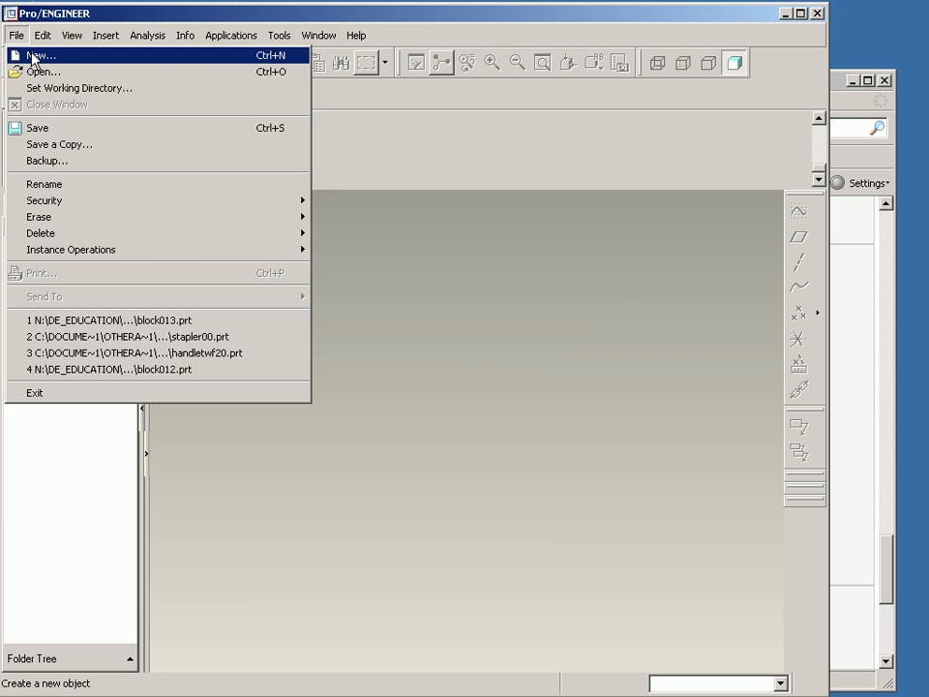
left_click(38, 46)
type("BLOCK014")
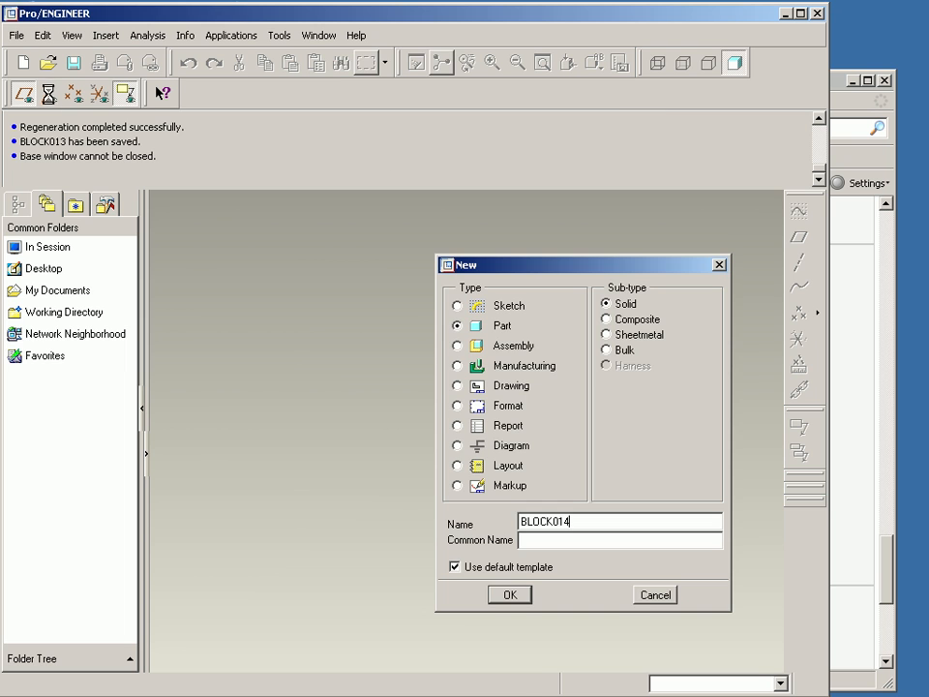
left_click(508, 595)
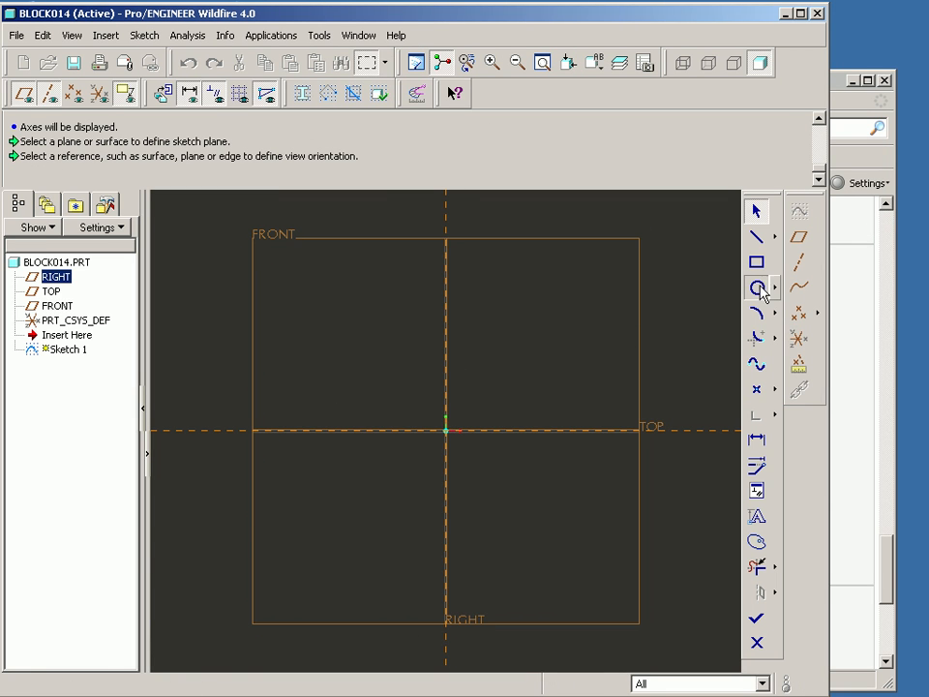
Sketch concentric circles cut along TOP into a half-ring with a 12.00 diameter
left_click(757, 287)
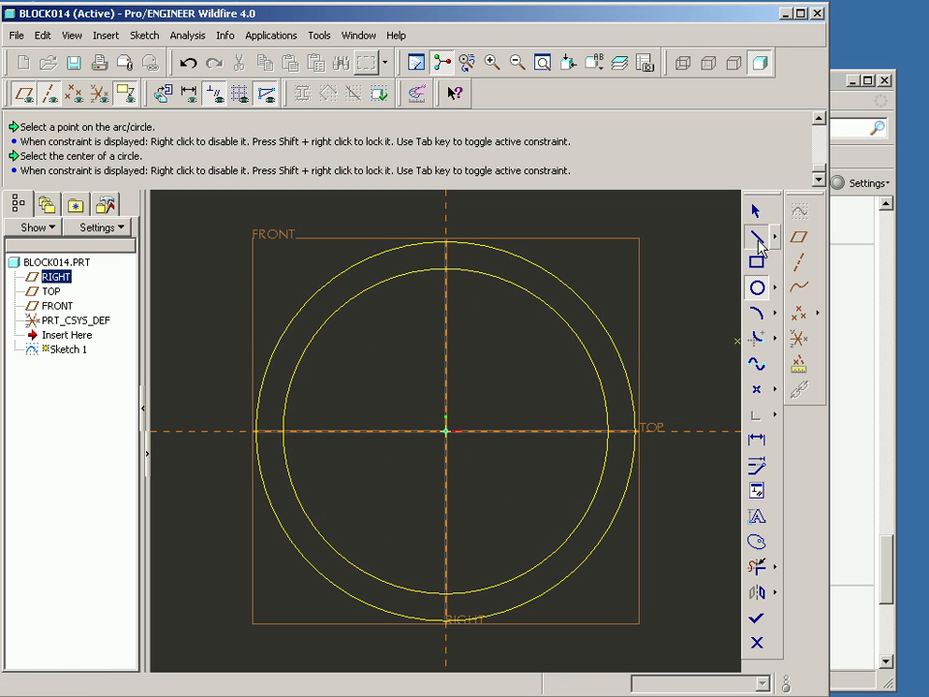
left_click(755, 236)
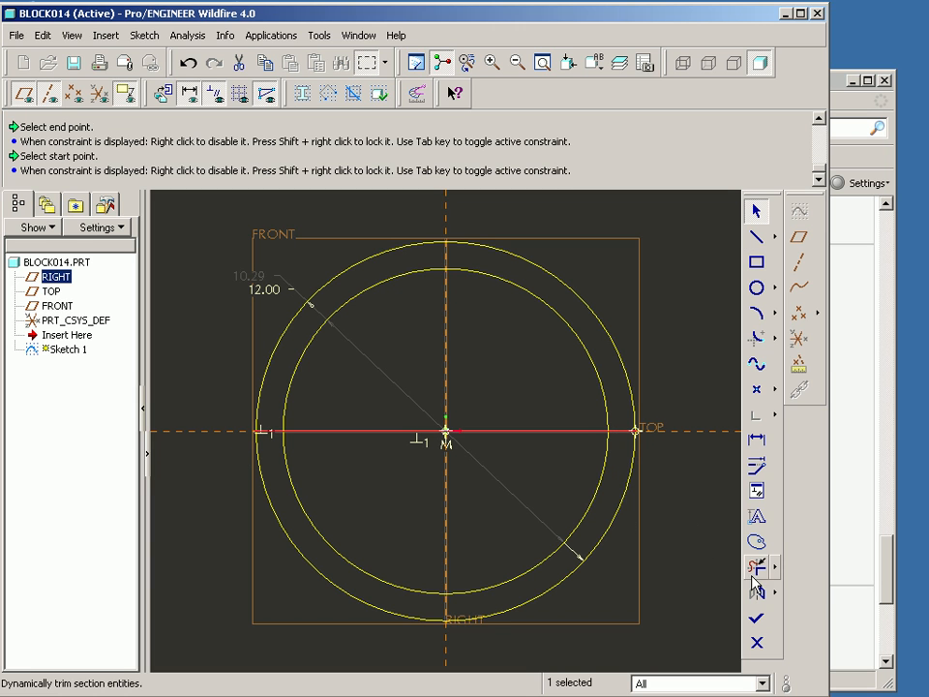
mouse_move(755, 567)
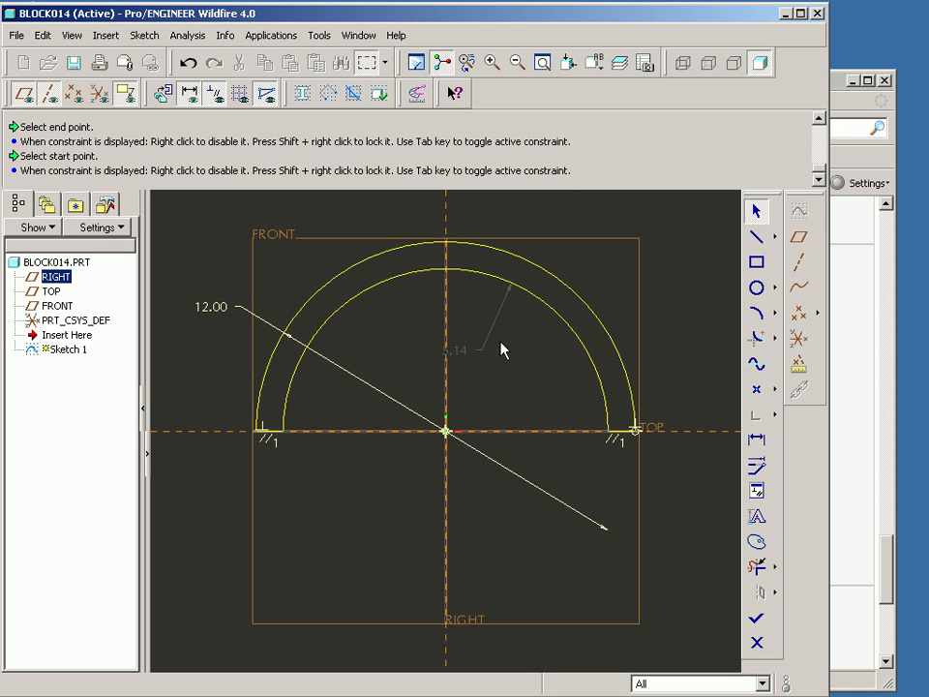
mouse_move(306, 305)
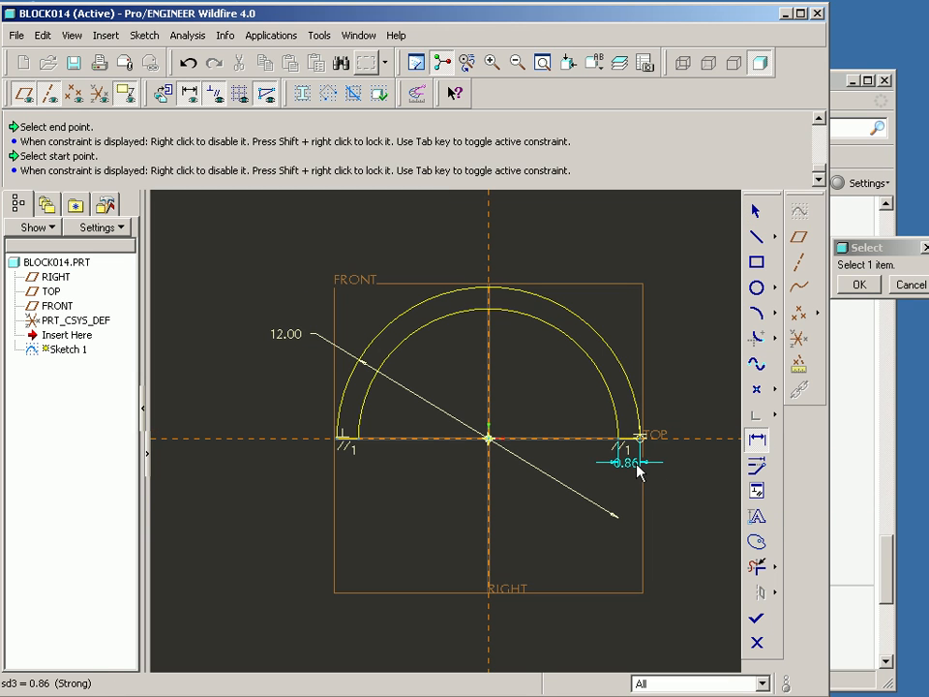
double_click(628, 464)
type("1")
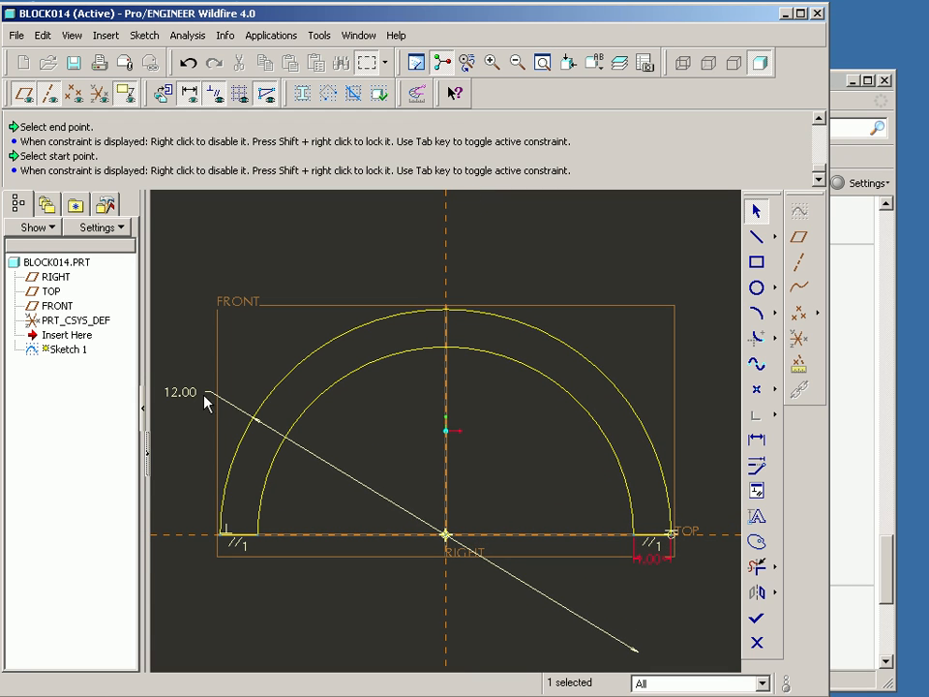
double_click(187, 392)
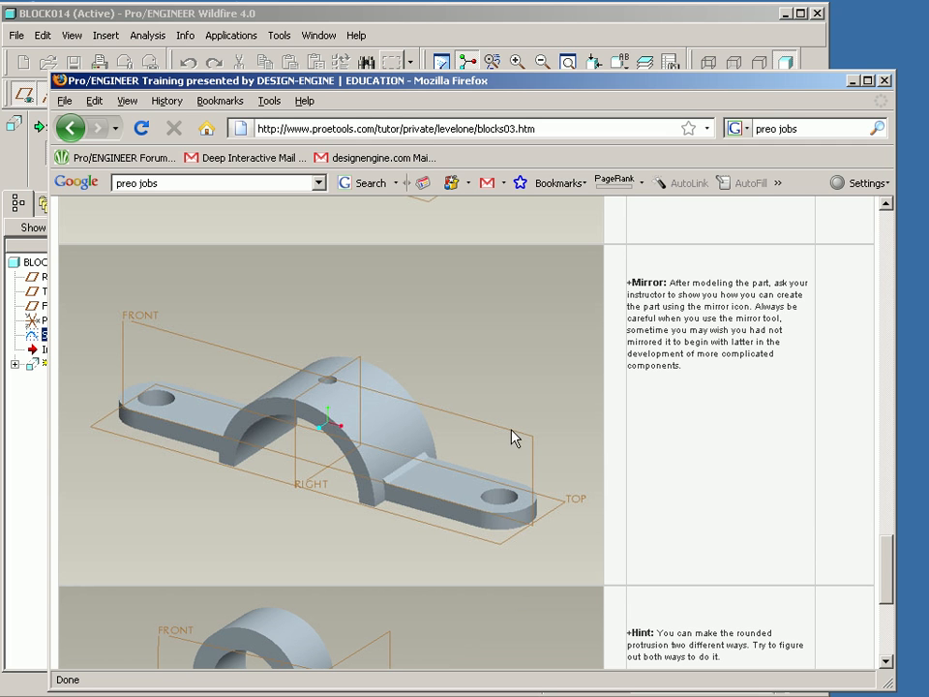
mouse_move(182, 197)
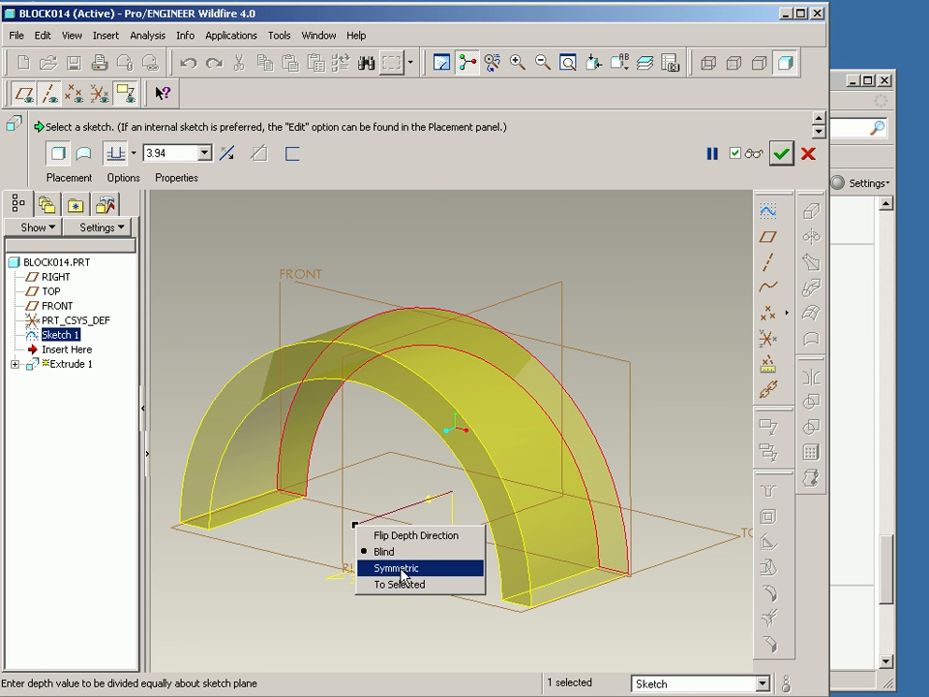
Extrude Sketch 1 symmetrically into a solid half arch and rotate to view it
left_click(398, 568)
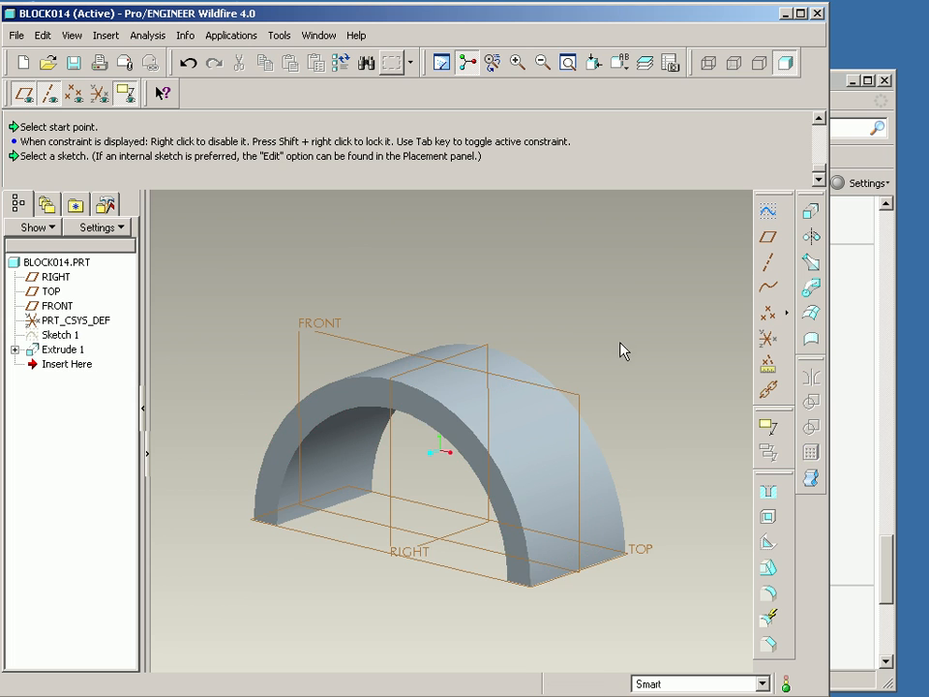
left_click_drag(620, 348, 659, 358)
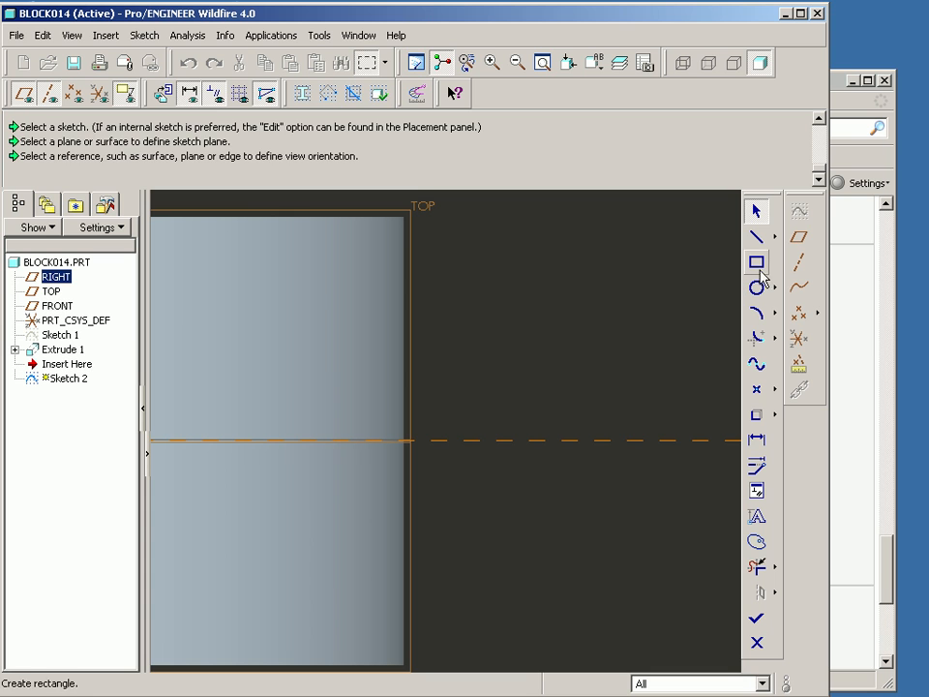
Sketch the ear outline with a rounded end beside the arch and extrude it
left_click_drag(424, 329, 718, 552)
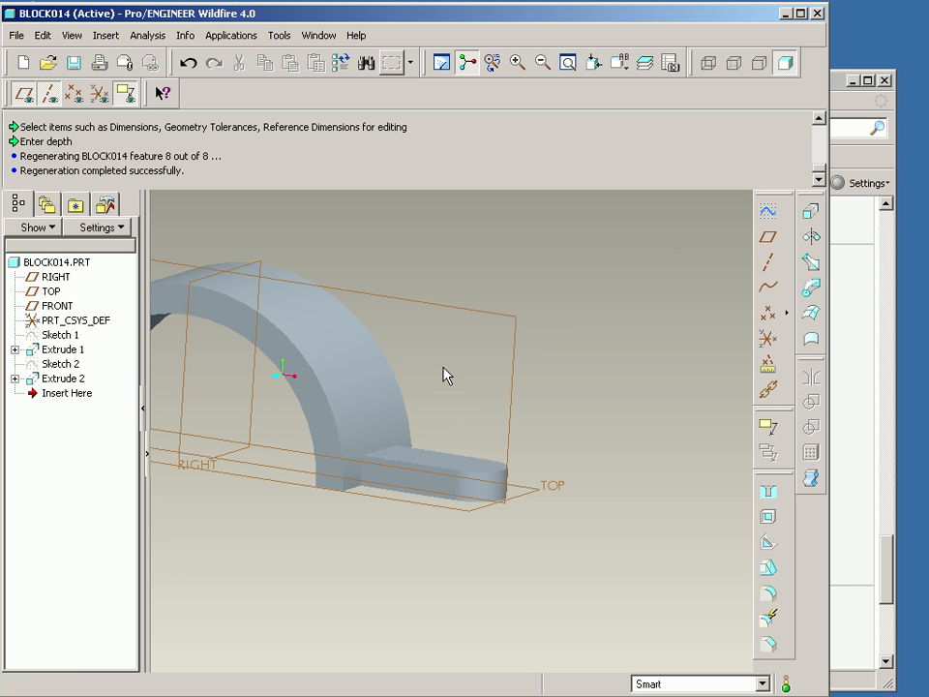
Redefine Extrude 2's depth so the ear meets the arch wall at its base
left_click(58, 363)
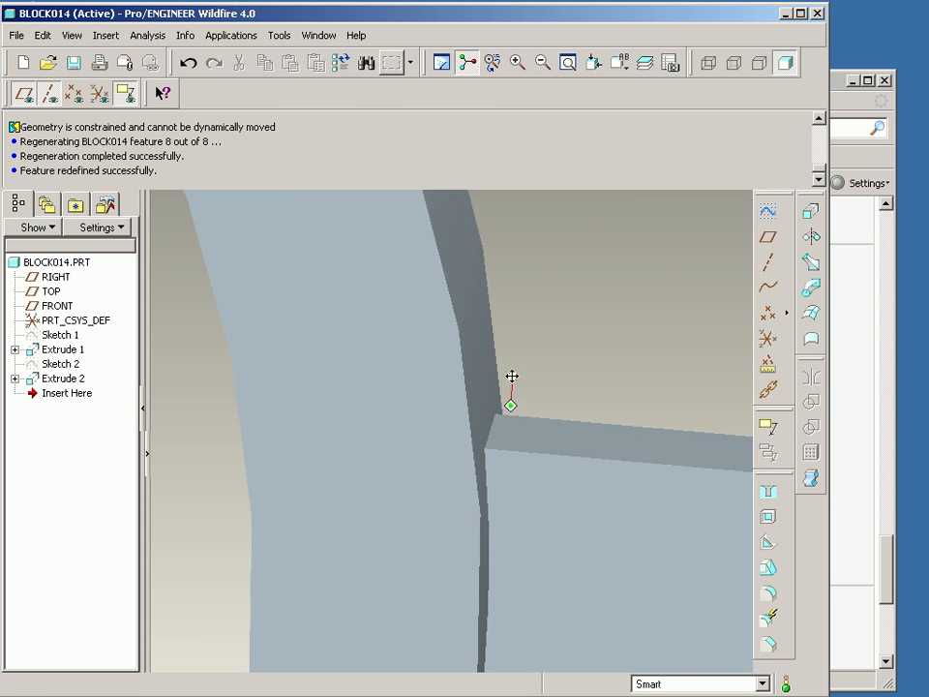
left_click(63, 350)
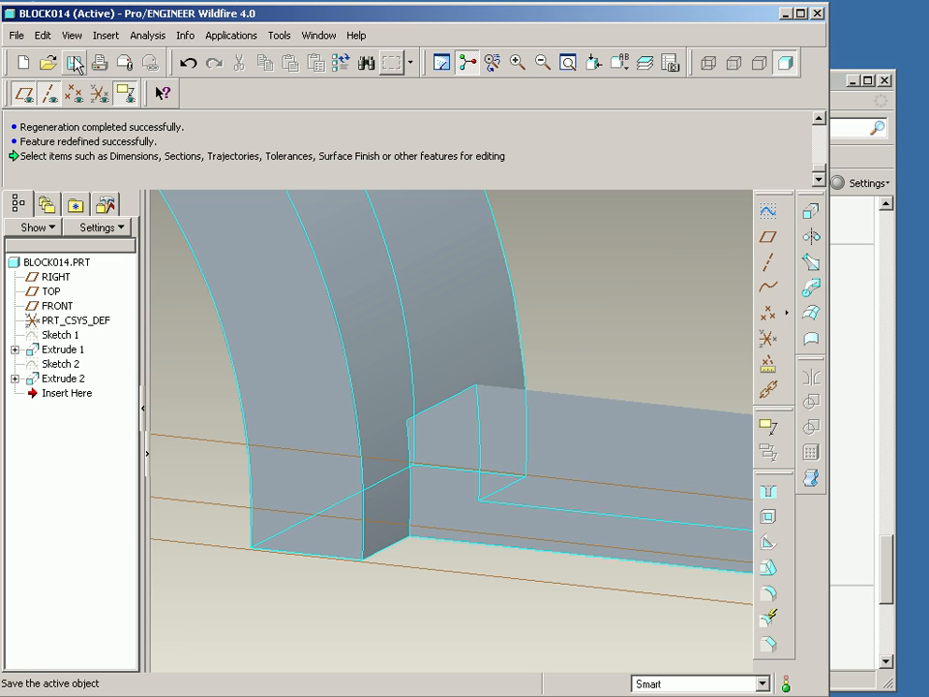
Save BLOCK014, raise shading and edge quality in Model Display, and refit the view
left_click(72, 32)
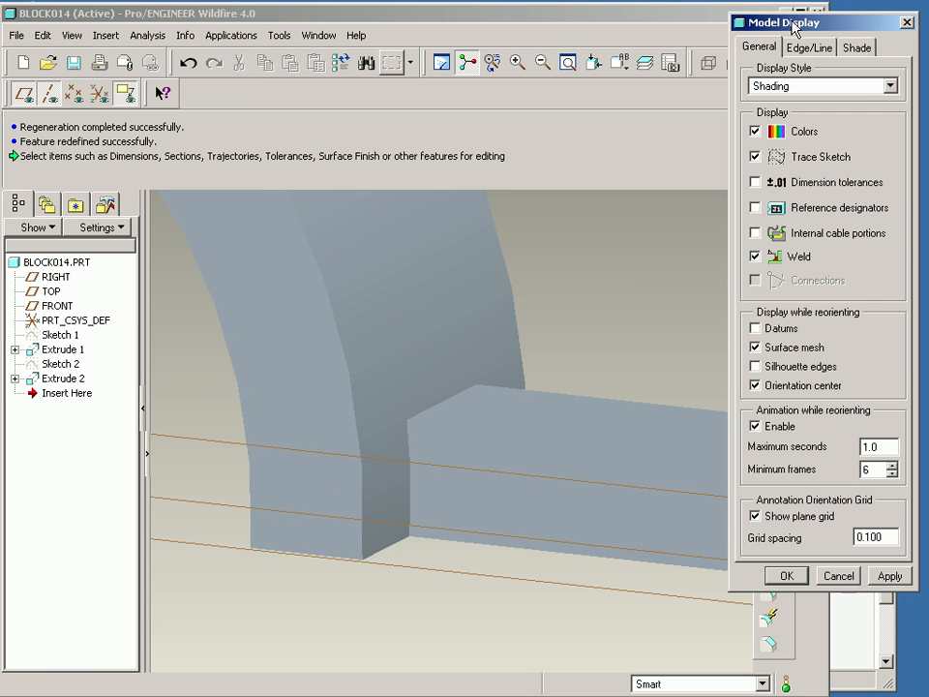
left_click(43, 35)
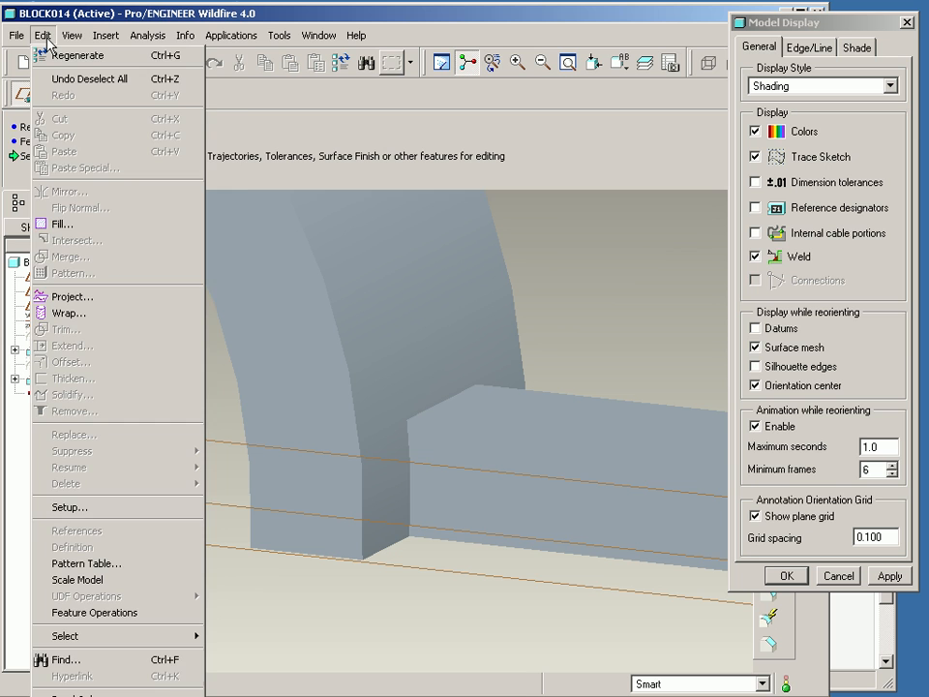
left_click(72, 34)
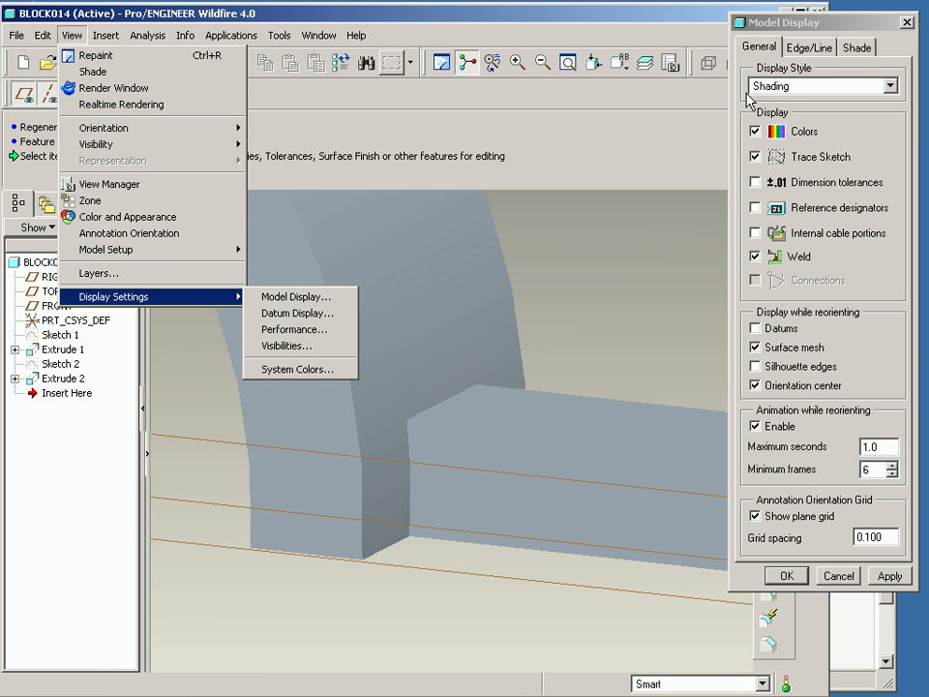
left_click(855, 47)
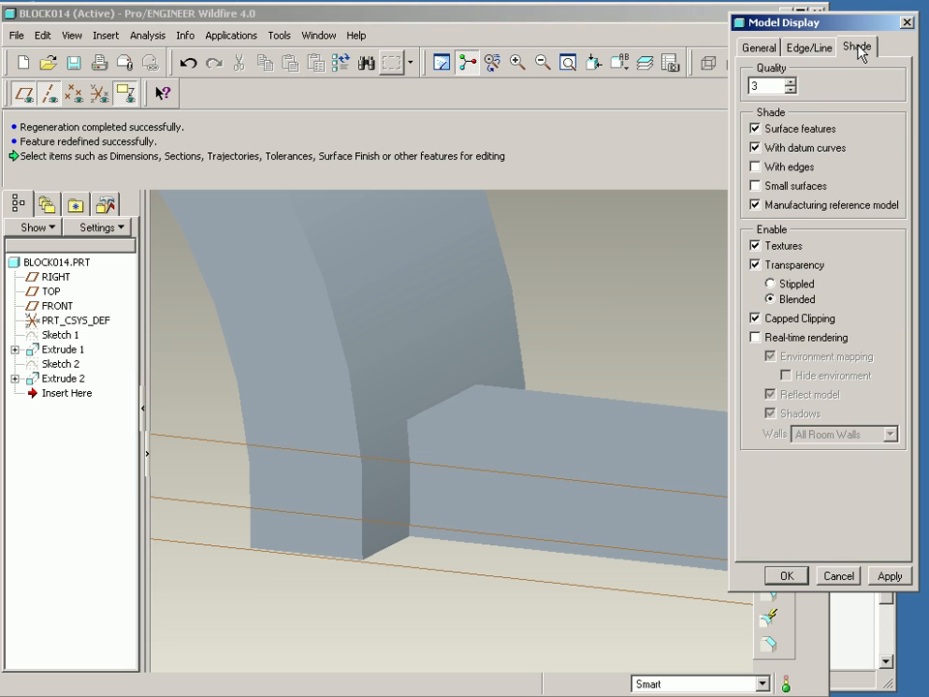
left_click(793, 83)
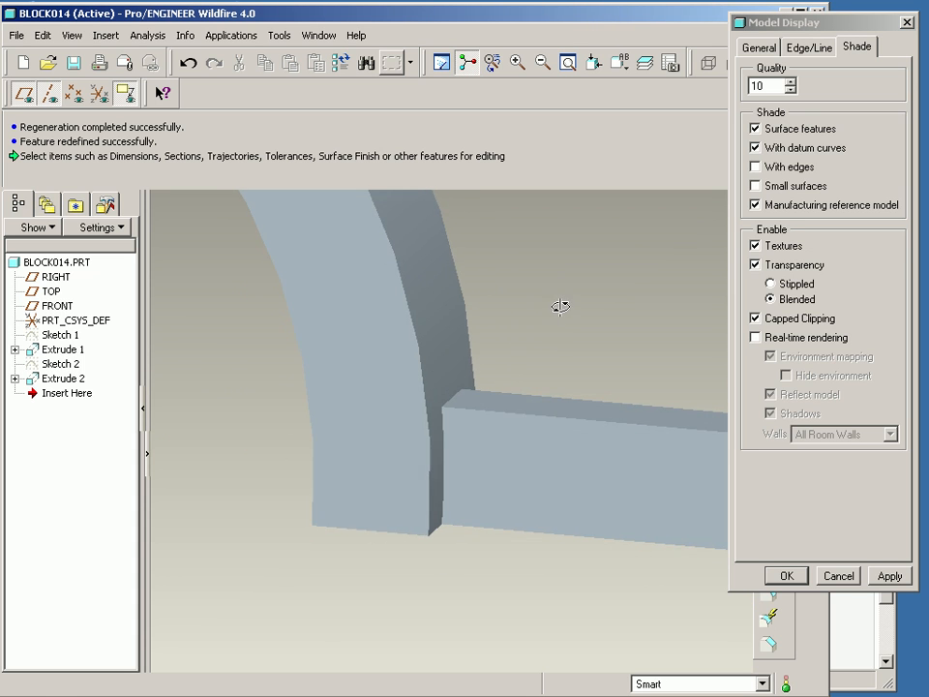
left_click(756, 148)
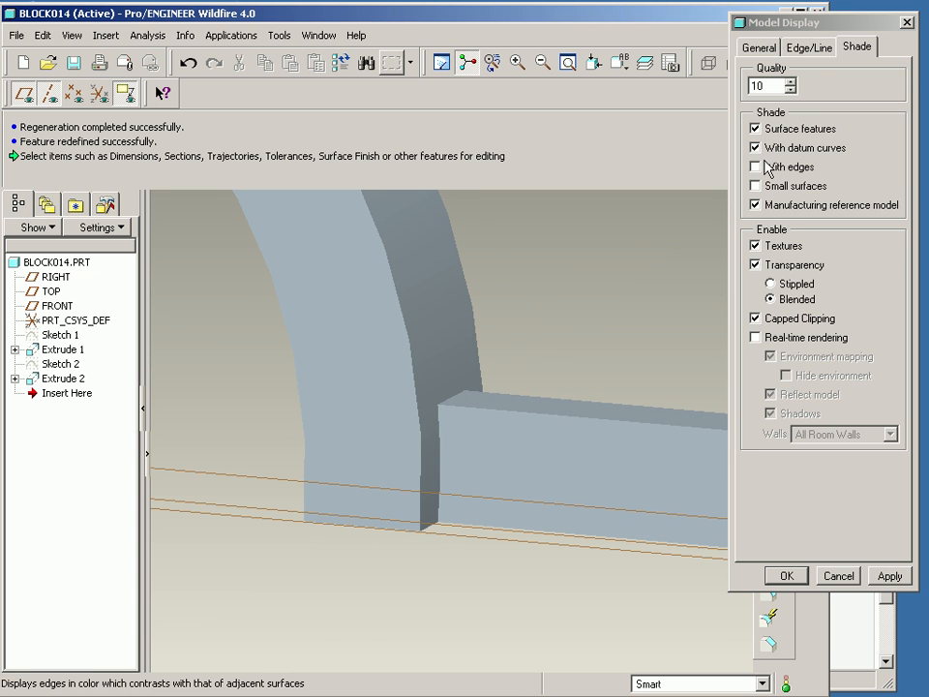
mouse_move(758, 186)
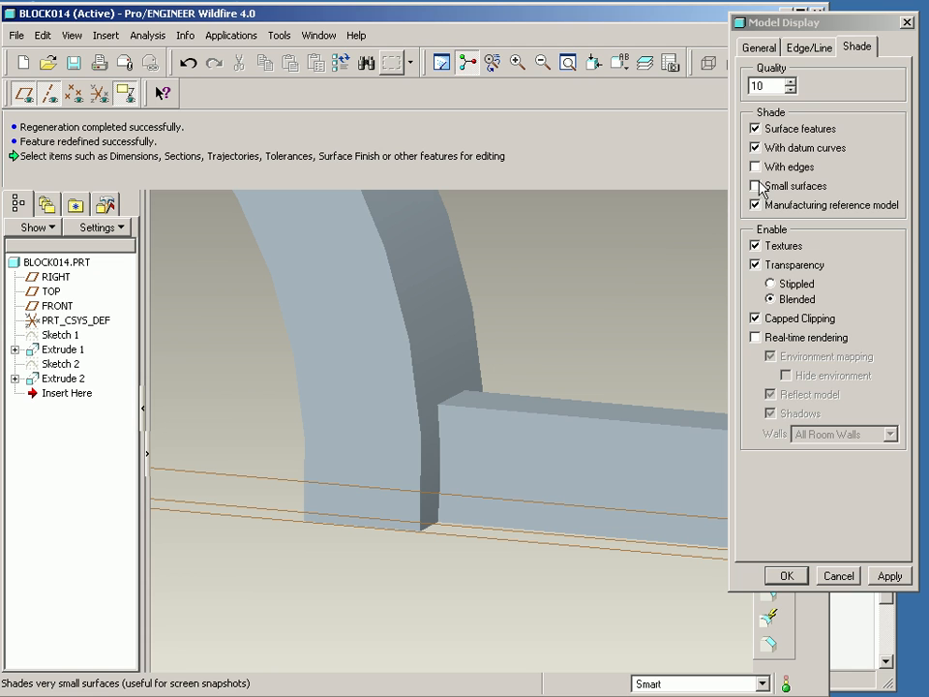
left_click(756, 186)
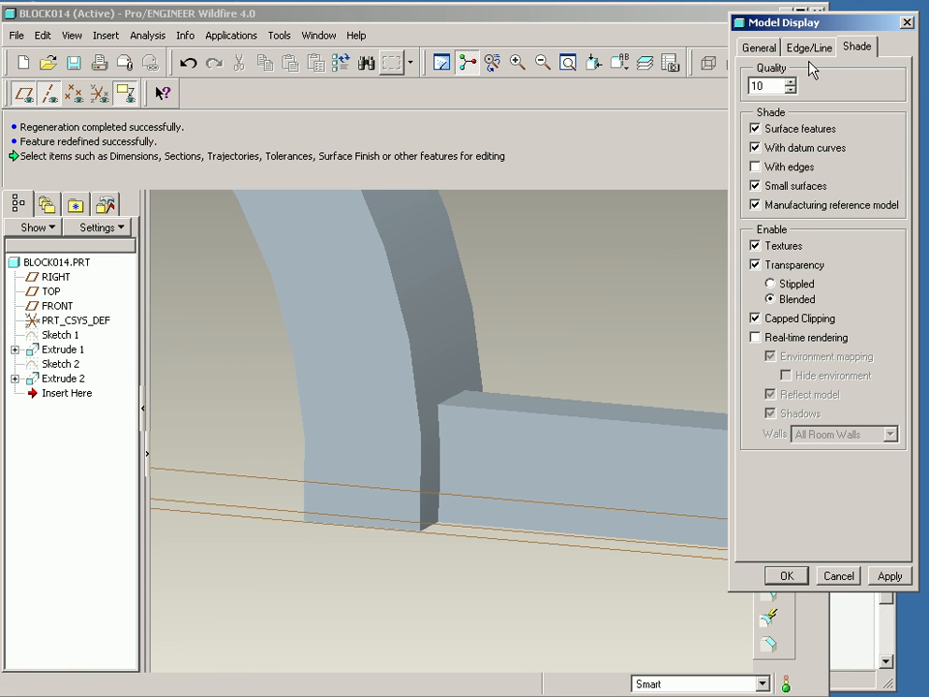
left_click(808, 50)
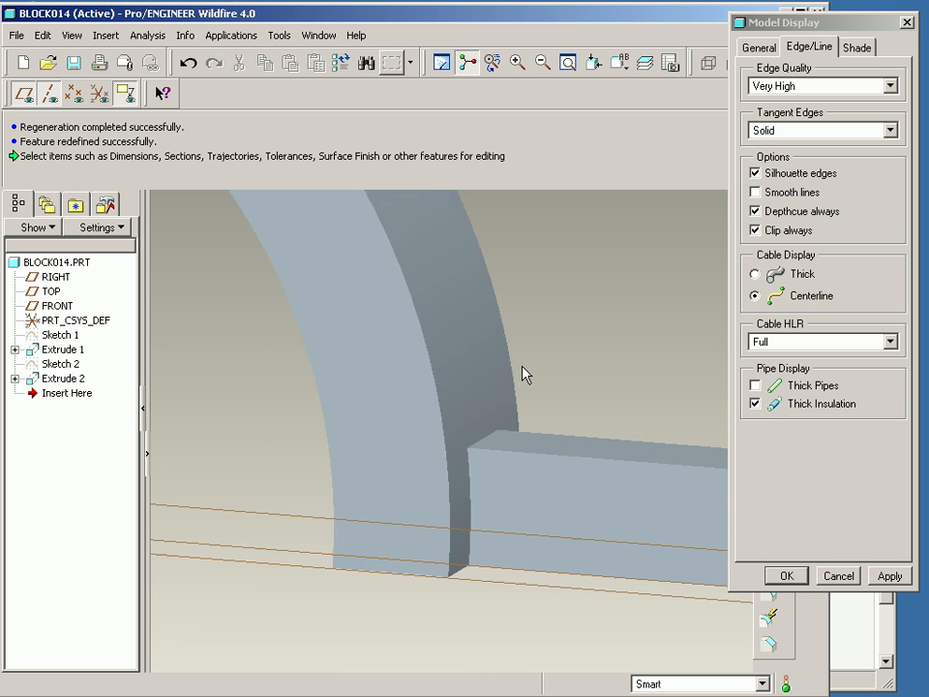
left_click_drag(523, 376, 543, 359)
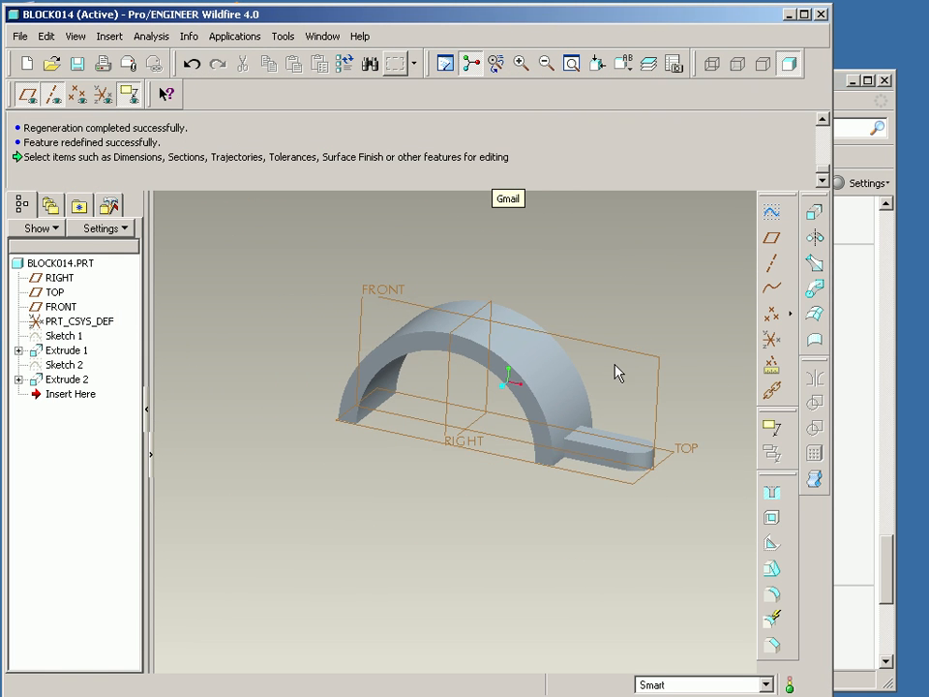
Mirror the ear extrusion about the RIGHT datum plane as Mirror 1
left_click(617, 460)
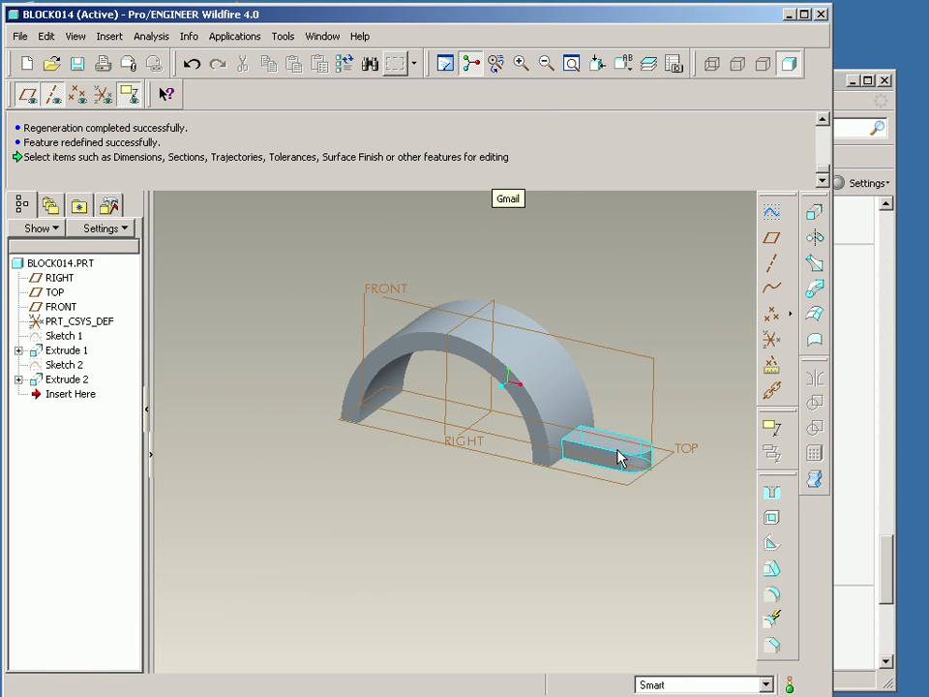
left_click(66, 378)
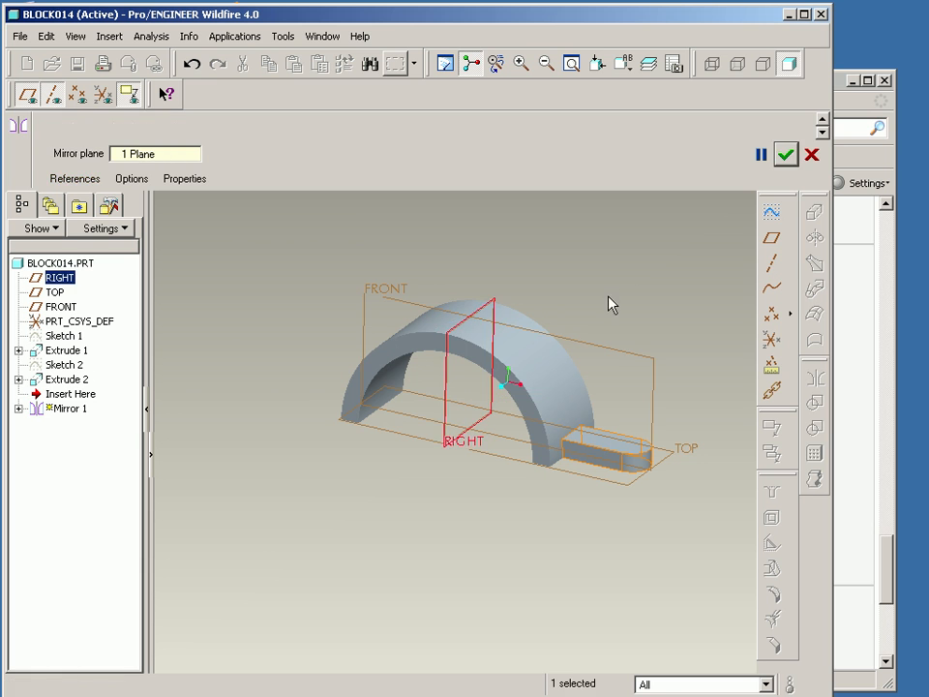
left_click(782, 154)
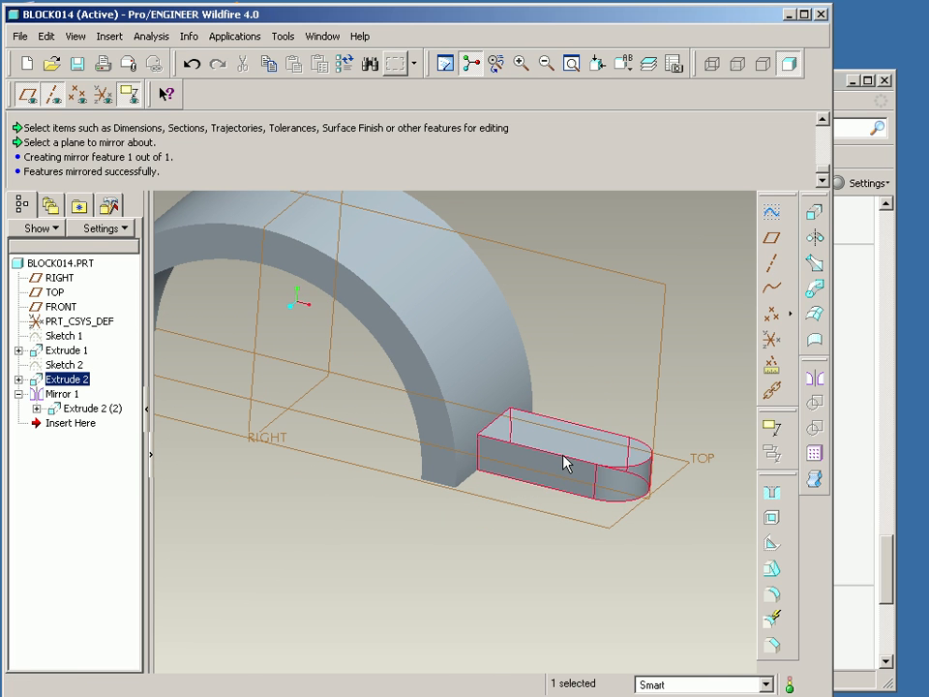
Redefine and accept the ear extrusion, then select its Sketch 2 for editing
right_click(566, 463)
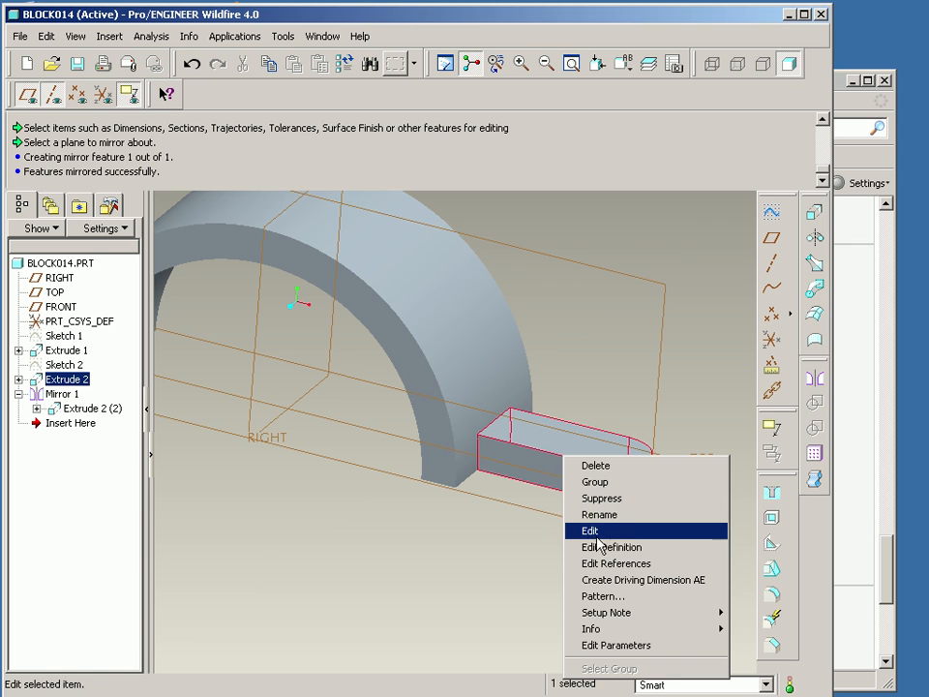
left_click(612, 547)
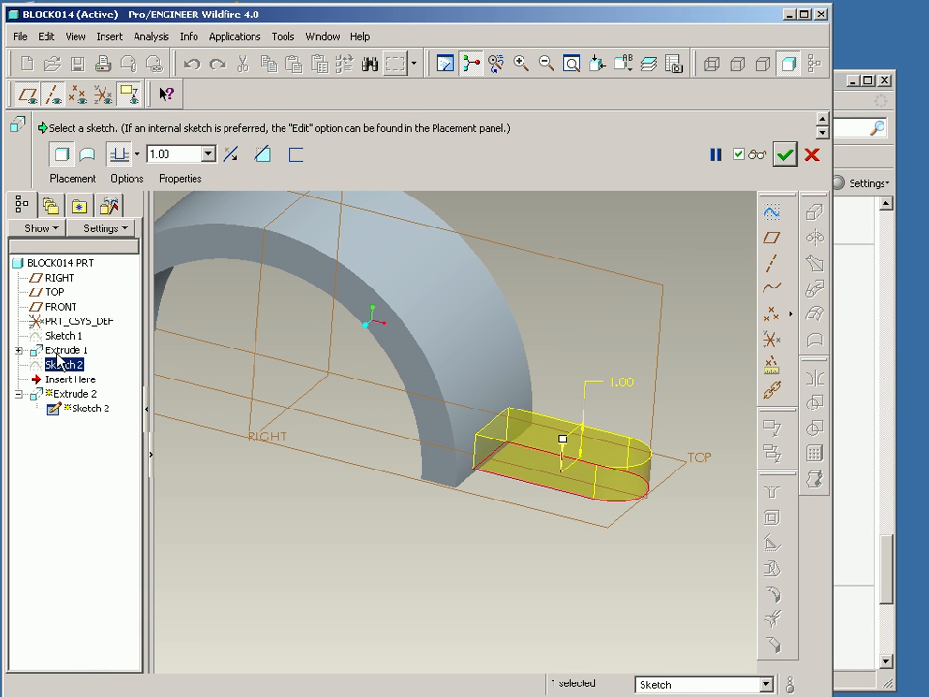
left_click(784, 154)
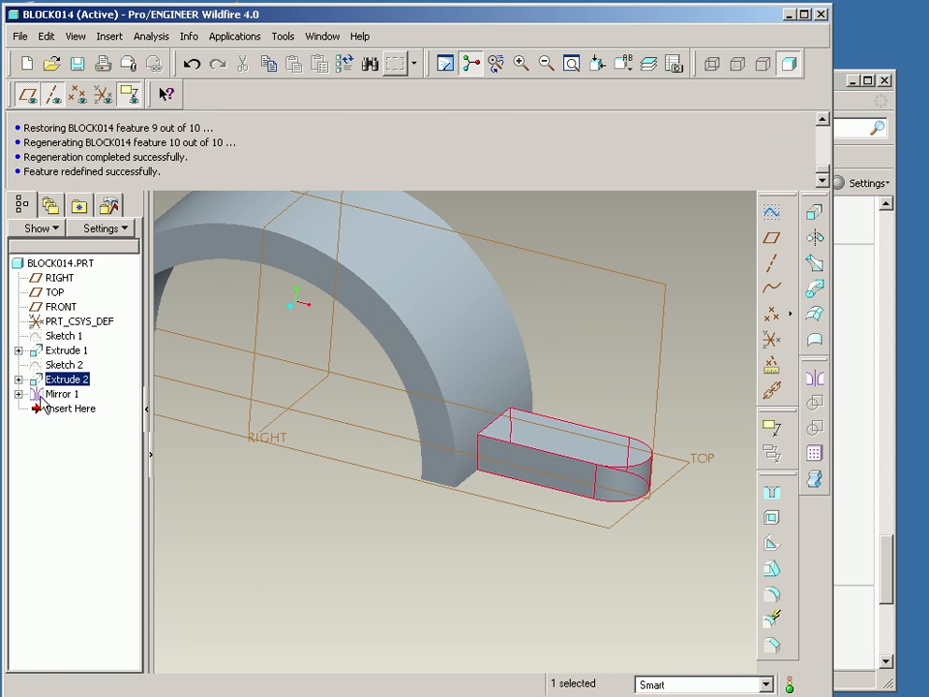
left_click(60, 364)
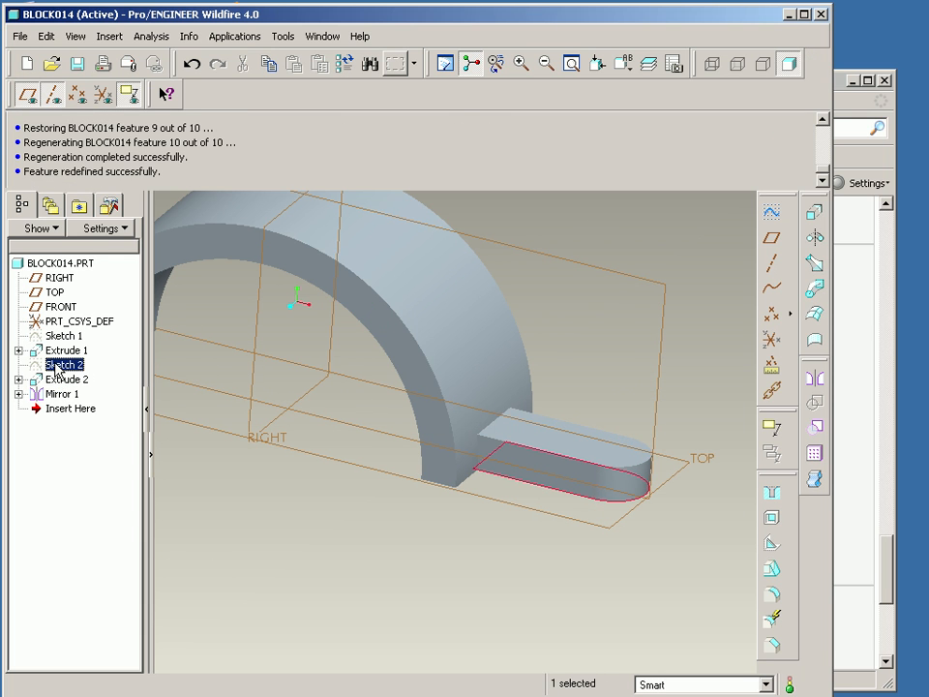
right_click(64, 364)
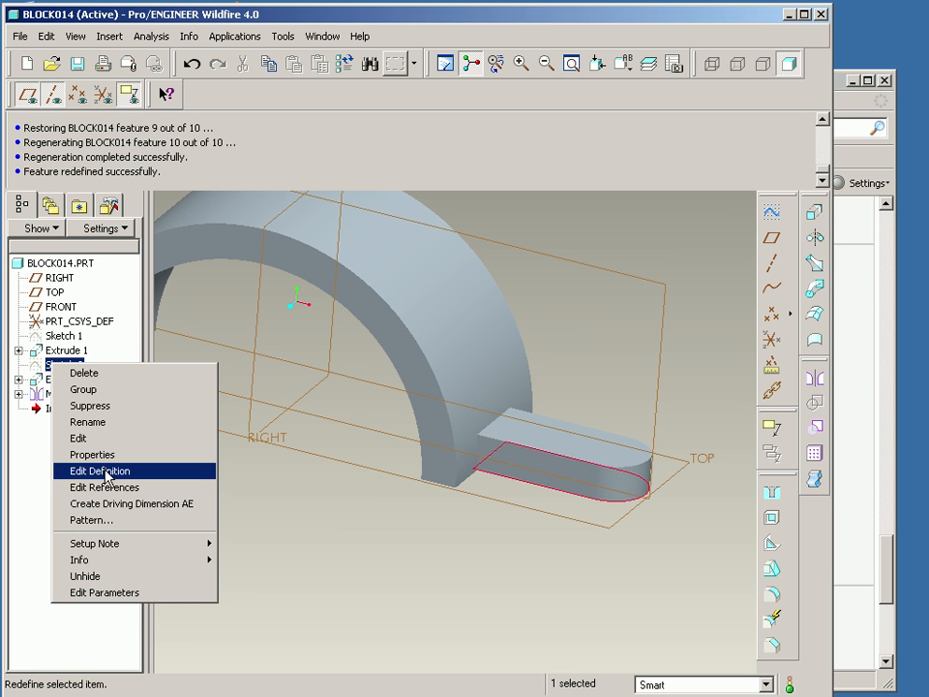
Edit Sketch 2 to add a hole circle concentric with the ear's rounded end
left_click(96, 471)
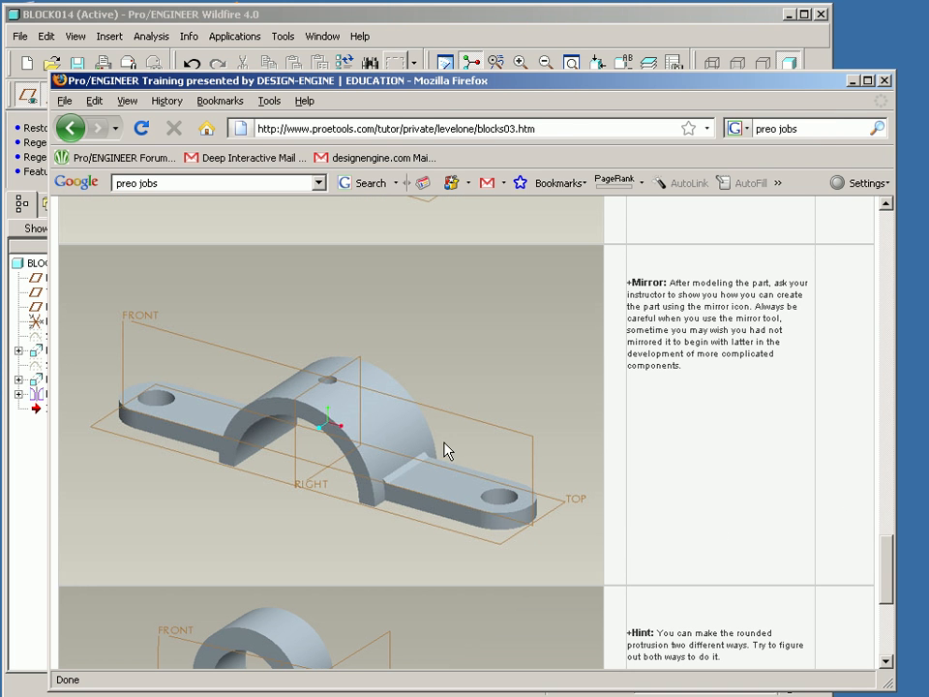
mouse_move(388, 484)
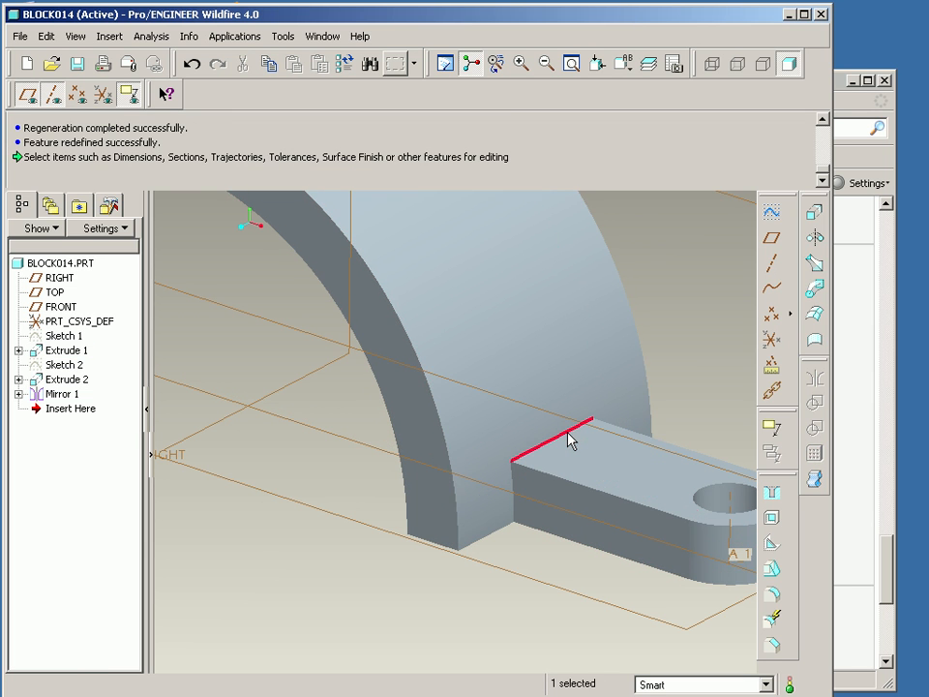
mouse_move(747, 642)
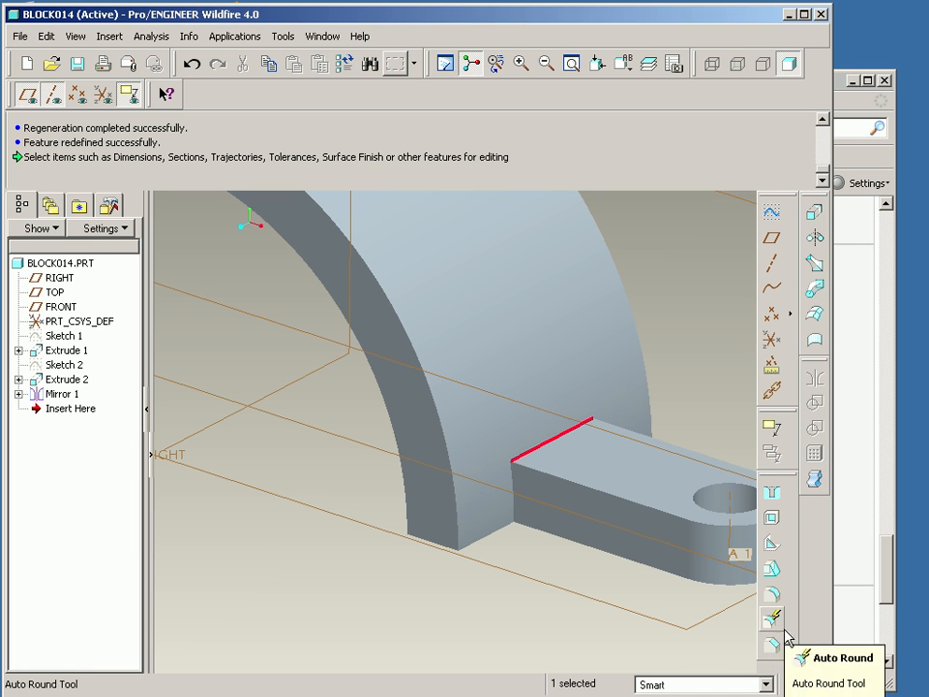
mouse_move(771, 646)
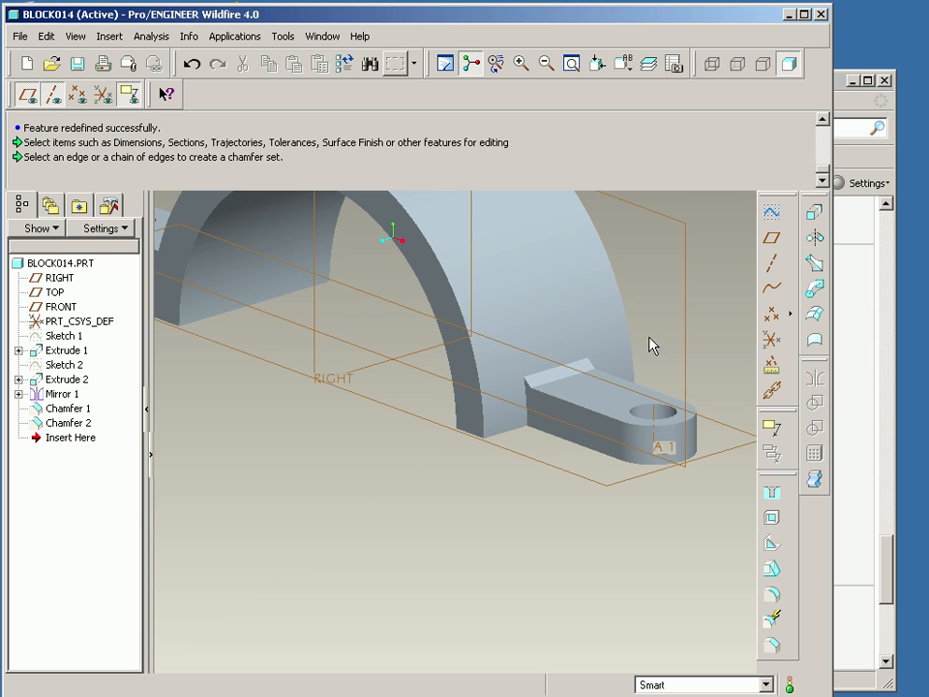
Redefine Chamfer 1 on the ear's top edge to size 0.25
right_click(65, 407)
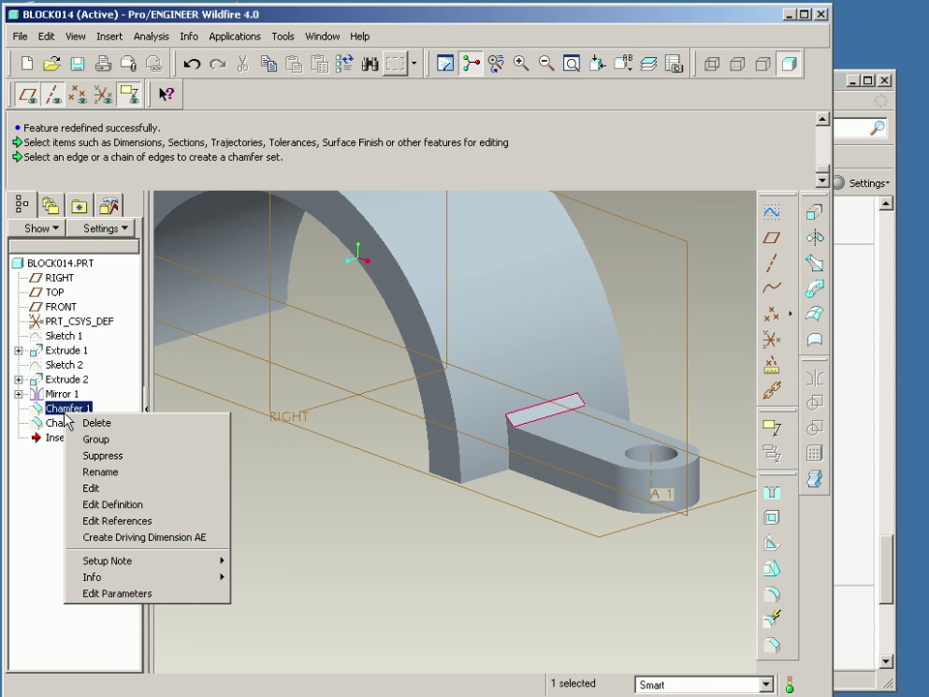
left_click(112, 504)
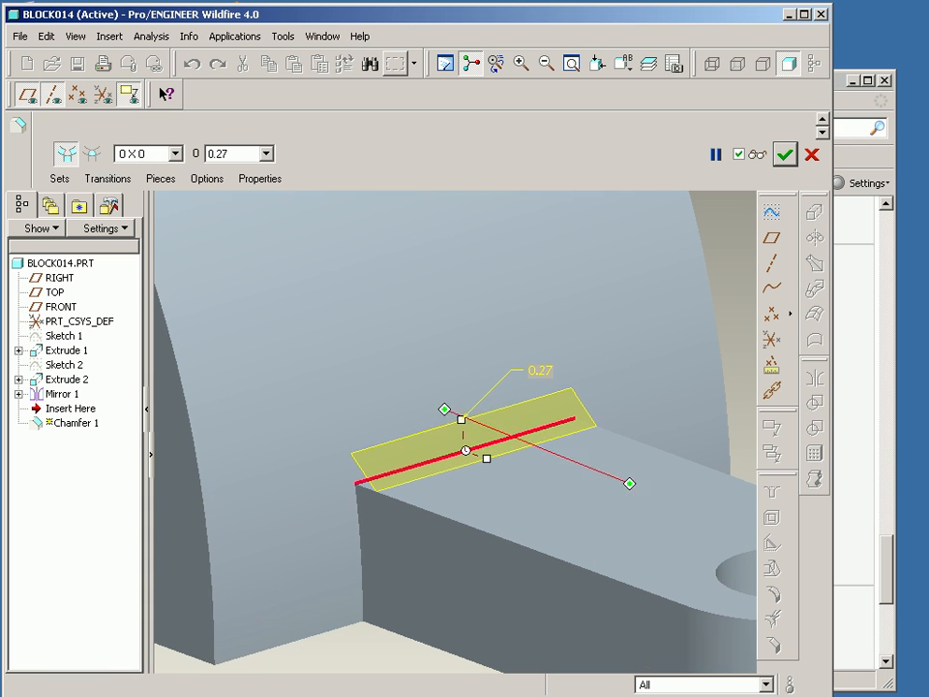
left_click_drag(460, 419, 461, 421)
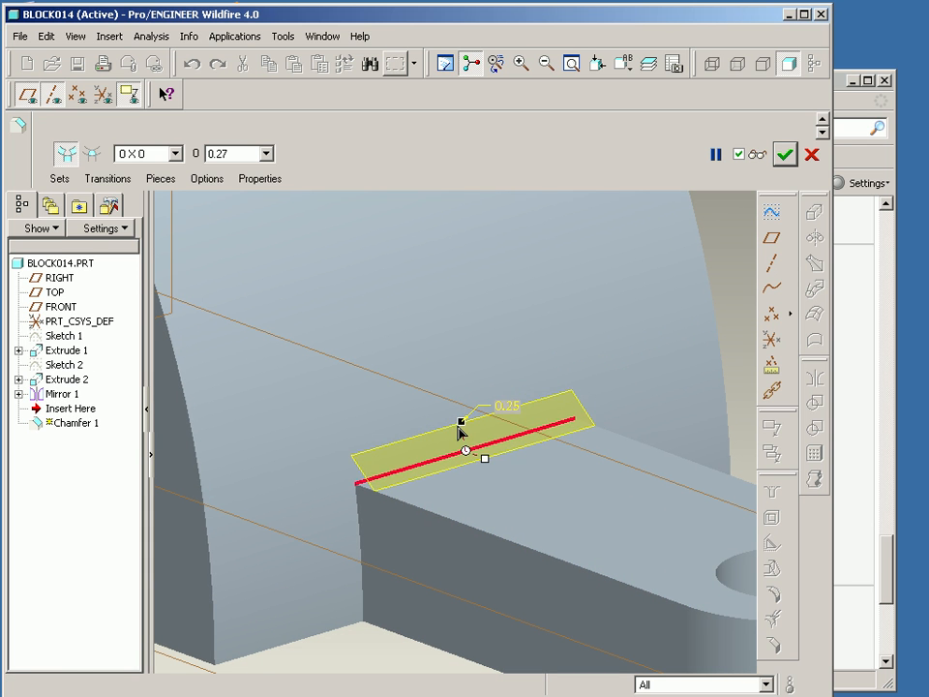
left_click(784, 153)
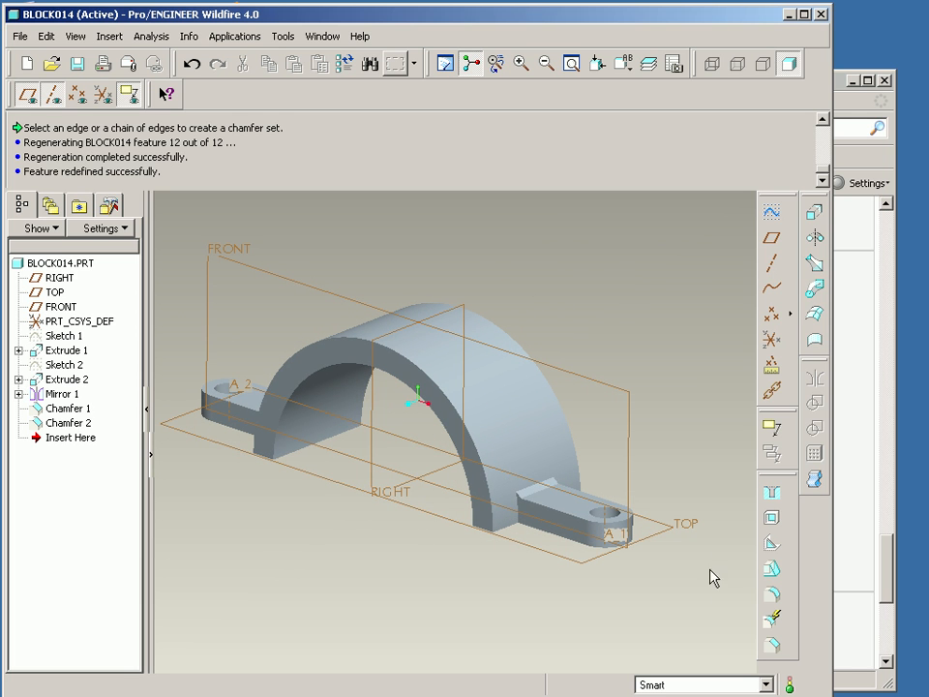
Sketch a small circle at the arch centre on the TOP plane for the bleeder hole
left_click(54, 291)
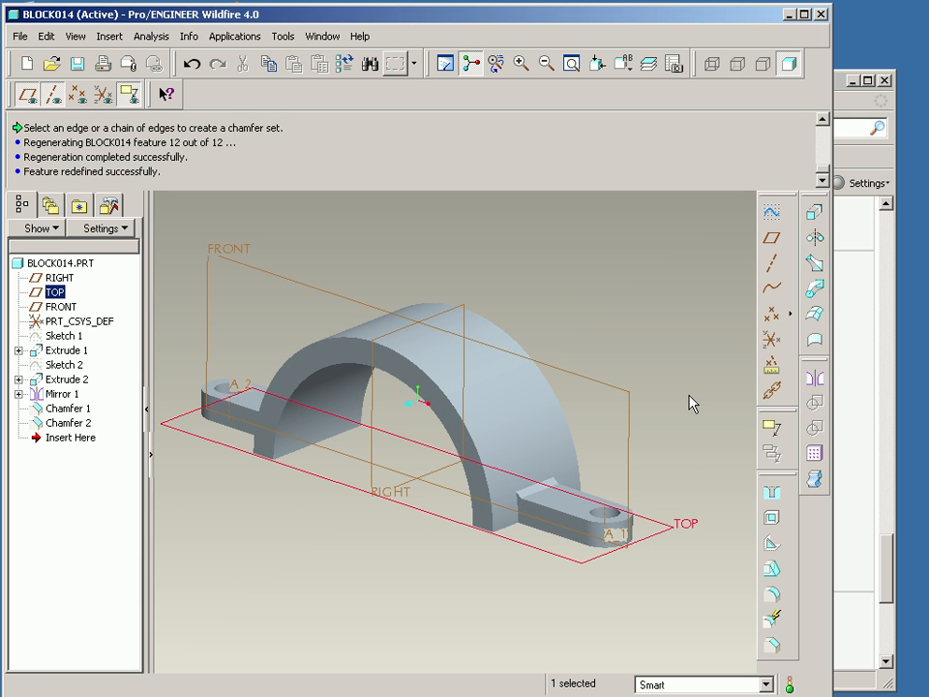
mouse_move(776, 340)
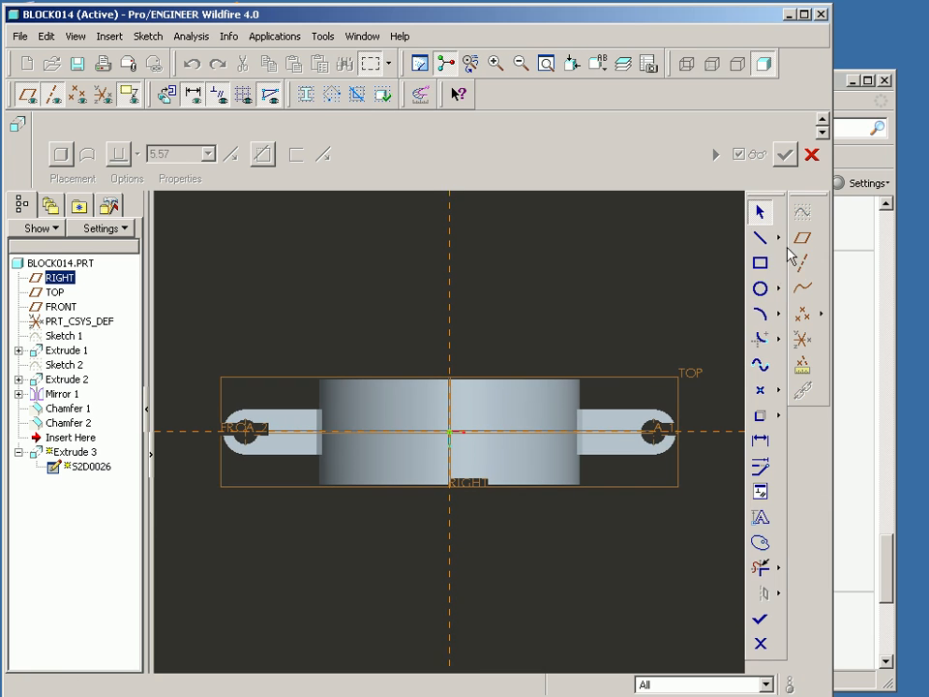
left_click(758, 288)
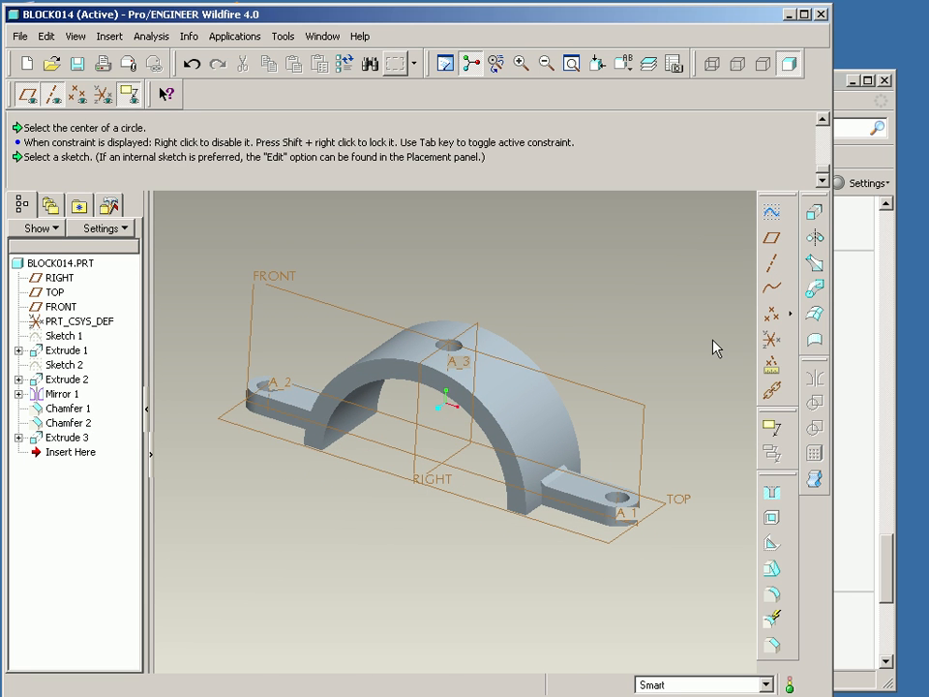
mouse_move(697, 350)
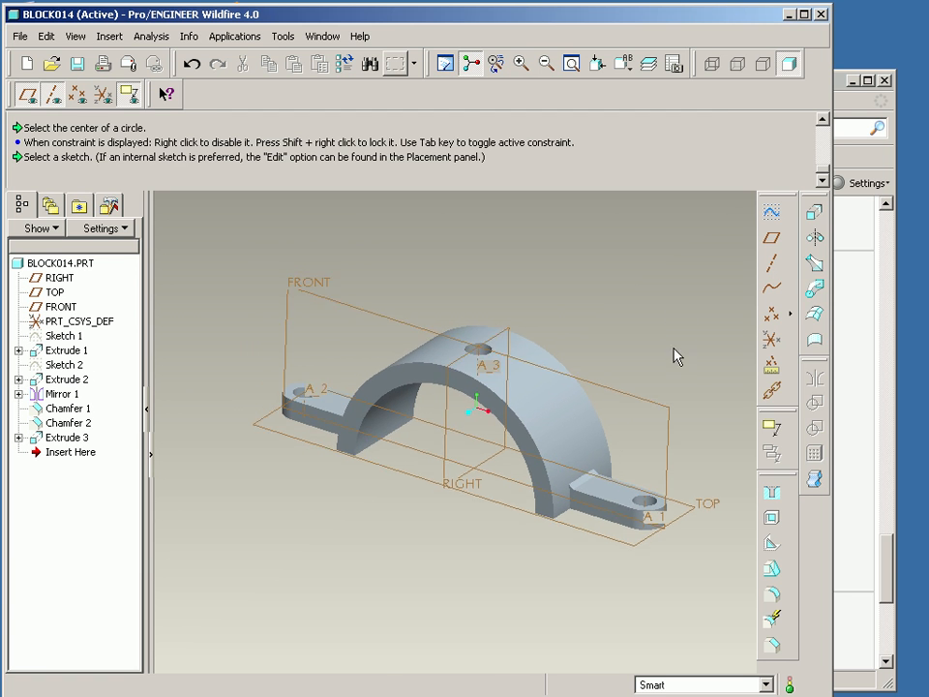
left_click(65, 350)
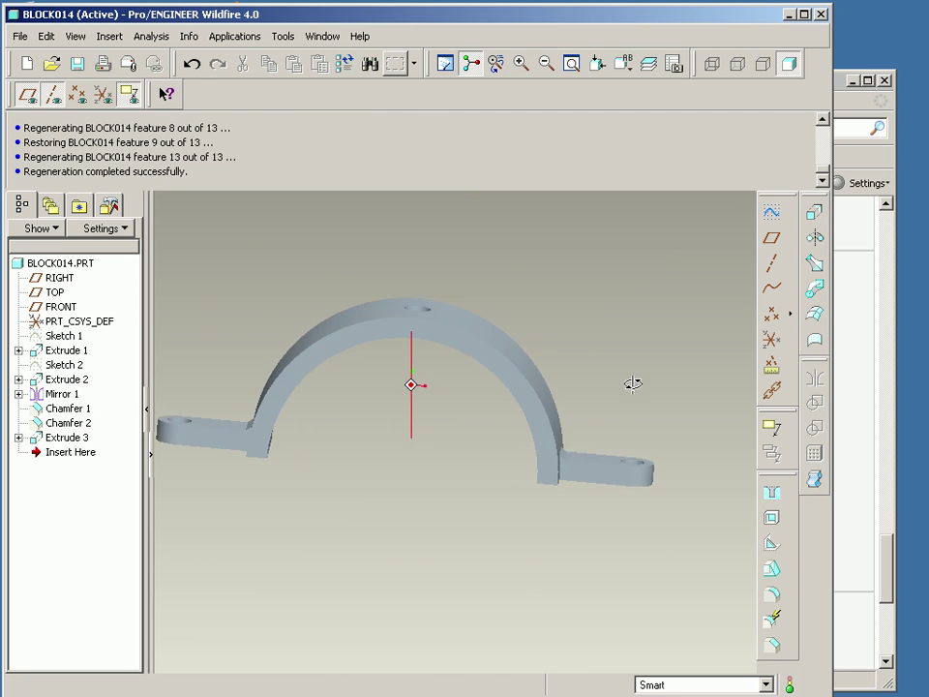
double_click(68, 378)
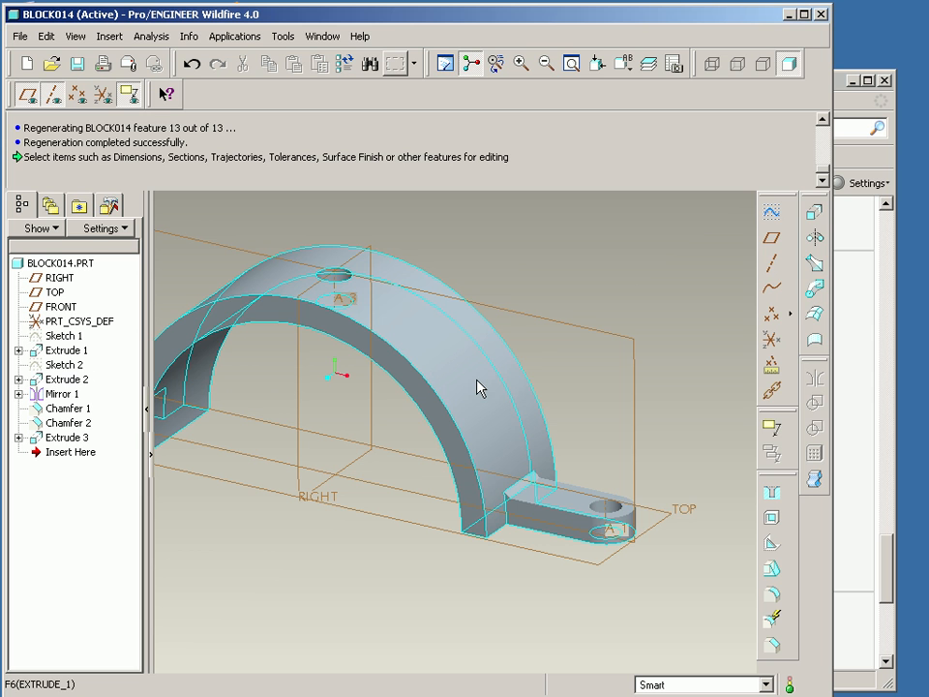
left_click(66, 379)
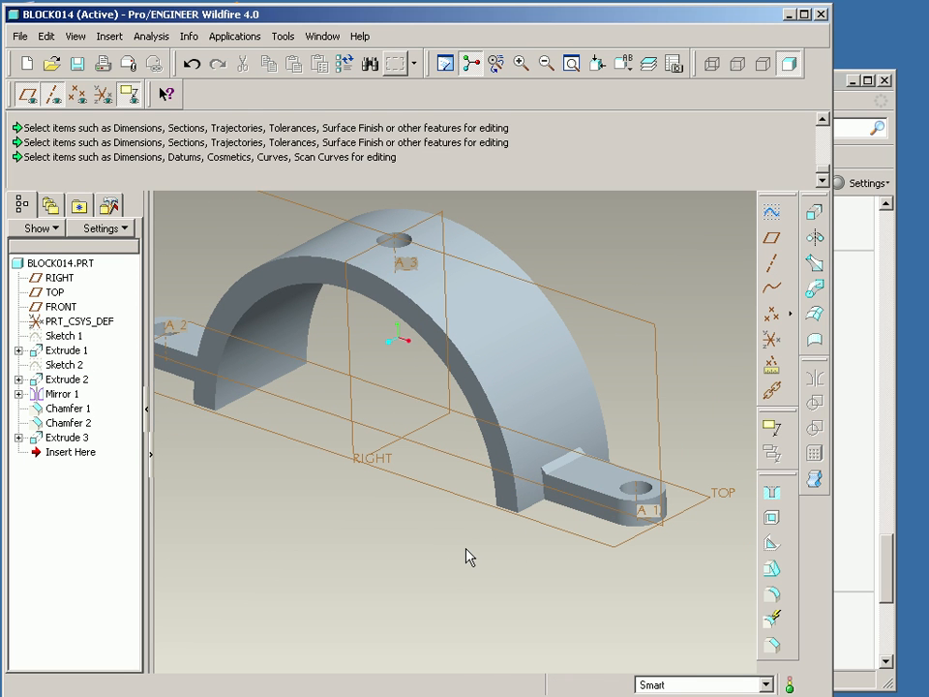
left_click(65, 378)
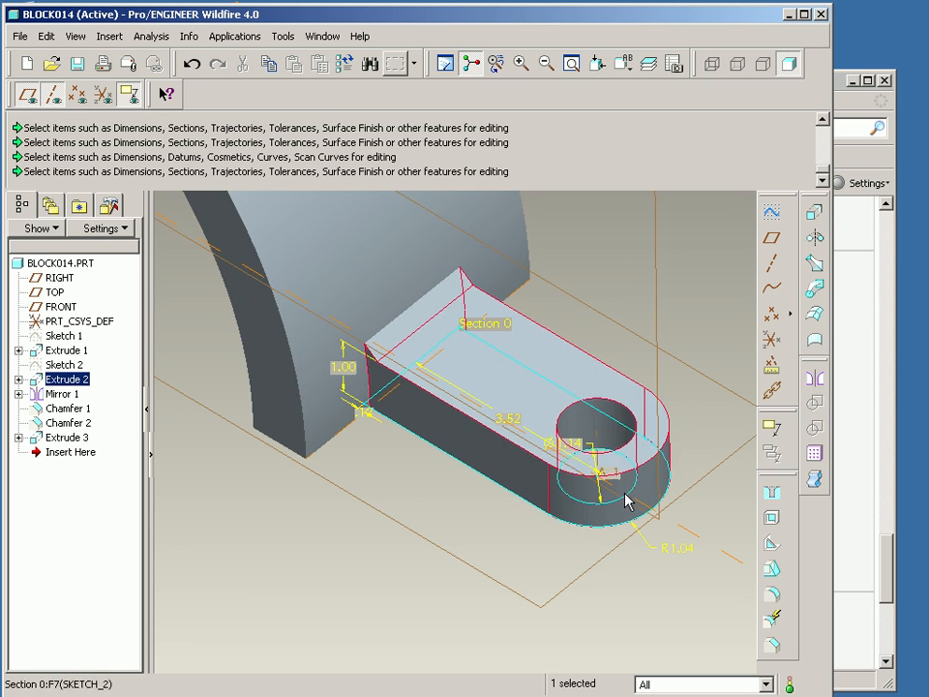
Redefine Extrude 2's ear sketch larger, 3.02 wide and 4.06 long, and regenerate
left_click_drag(624, 498, 486, 484)
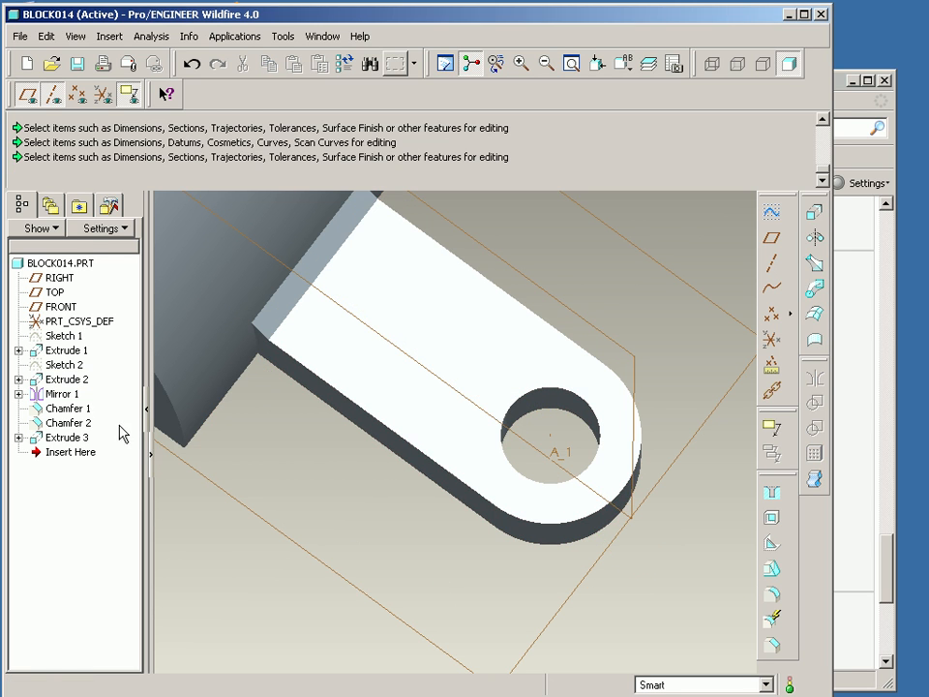
right_click(64, 365)
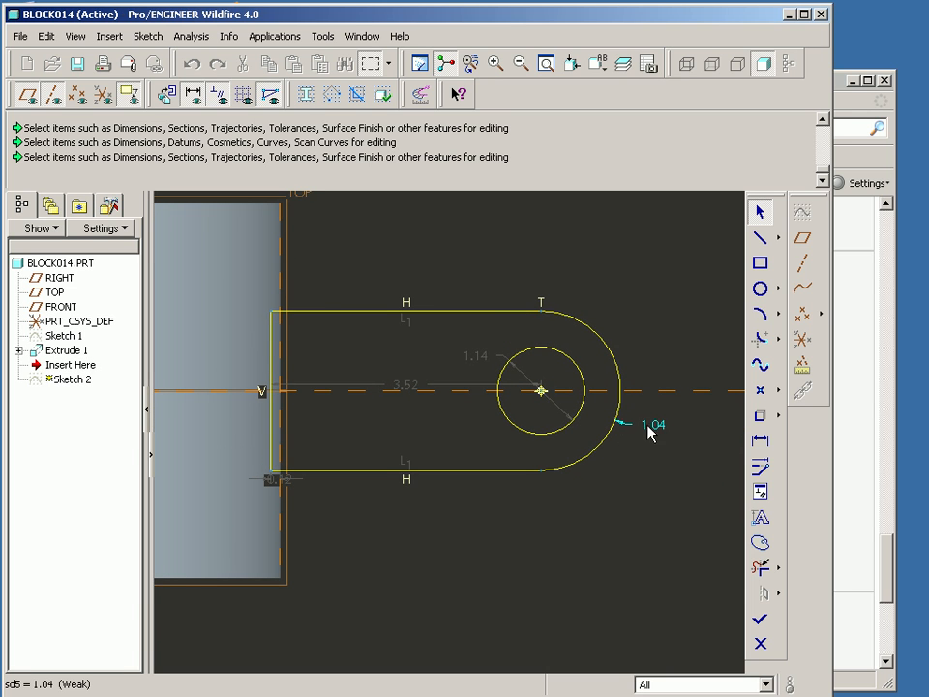
left_click_drag(653, 426, 687, 457)
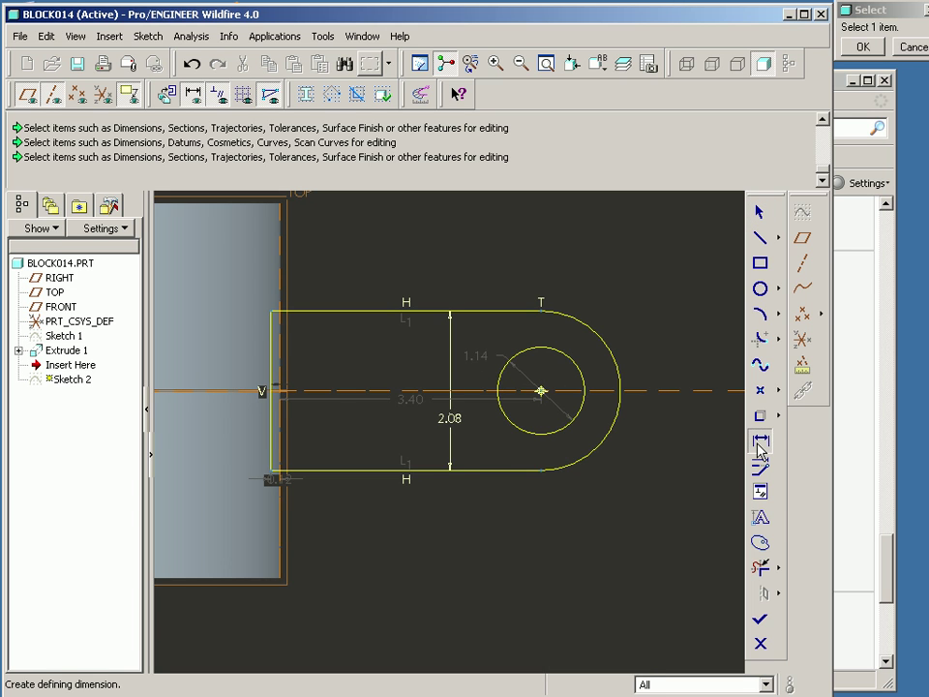
mouse_move(668, 370)
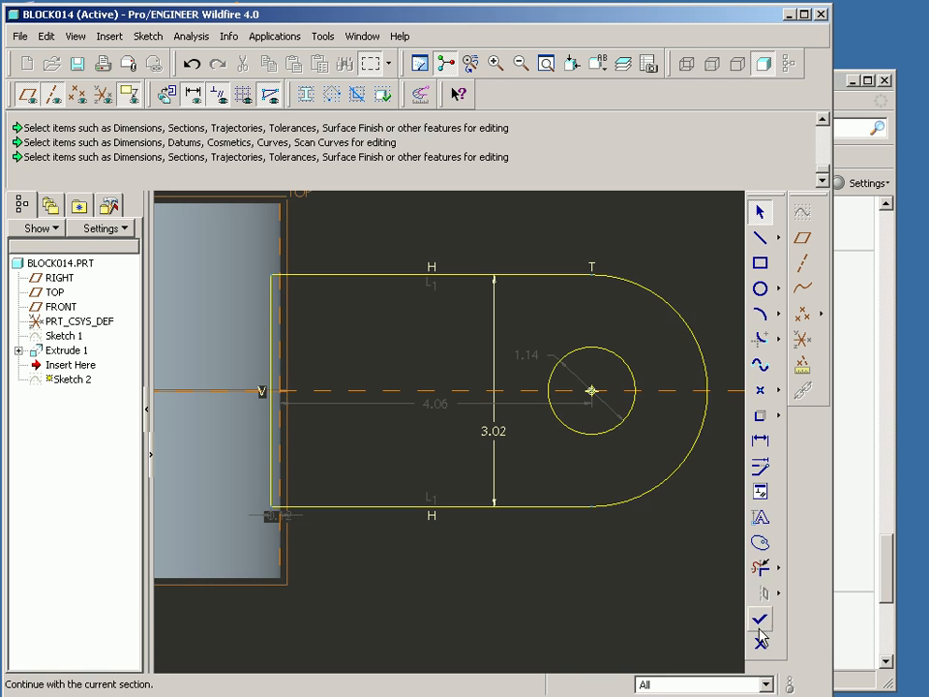
left_click(760, 615)
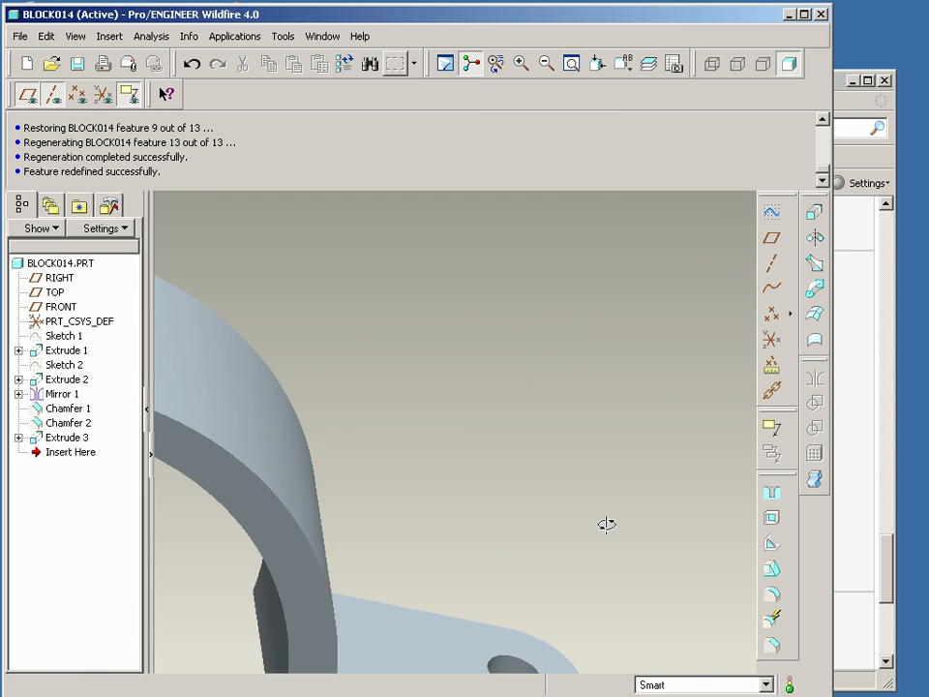